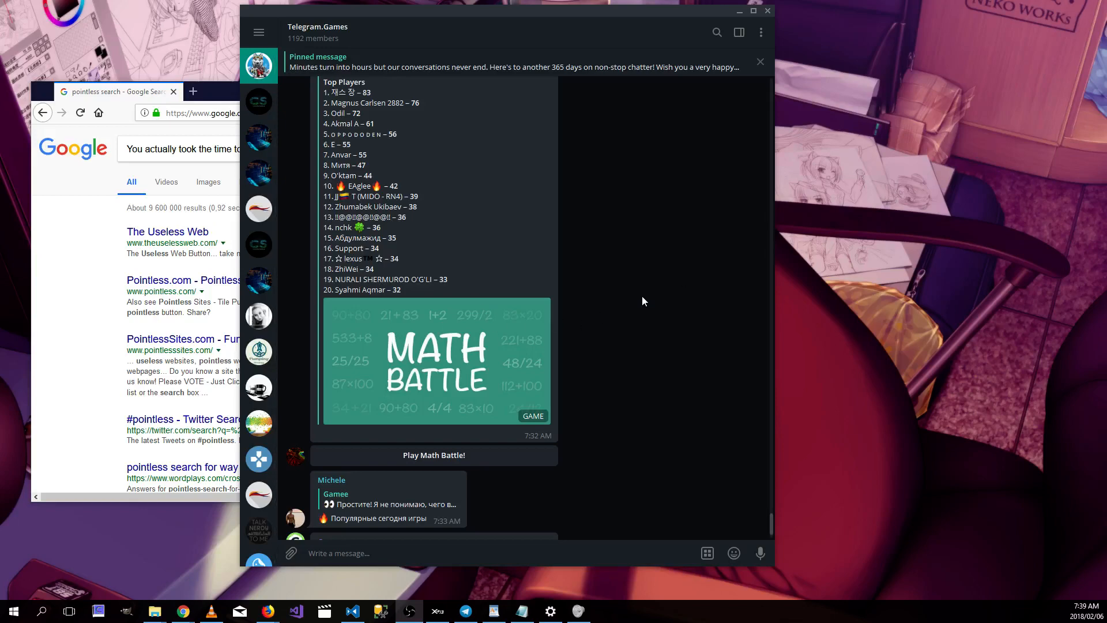
Launch Math Battle in Chrome and open DevTools on the game page via Inspect
scroll("down", 3)
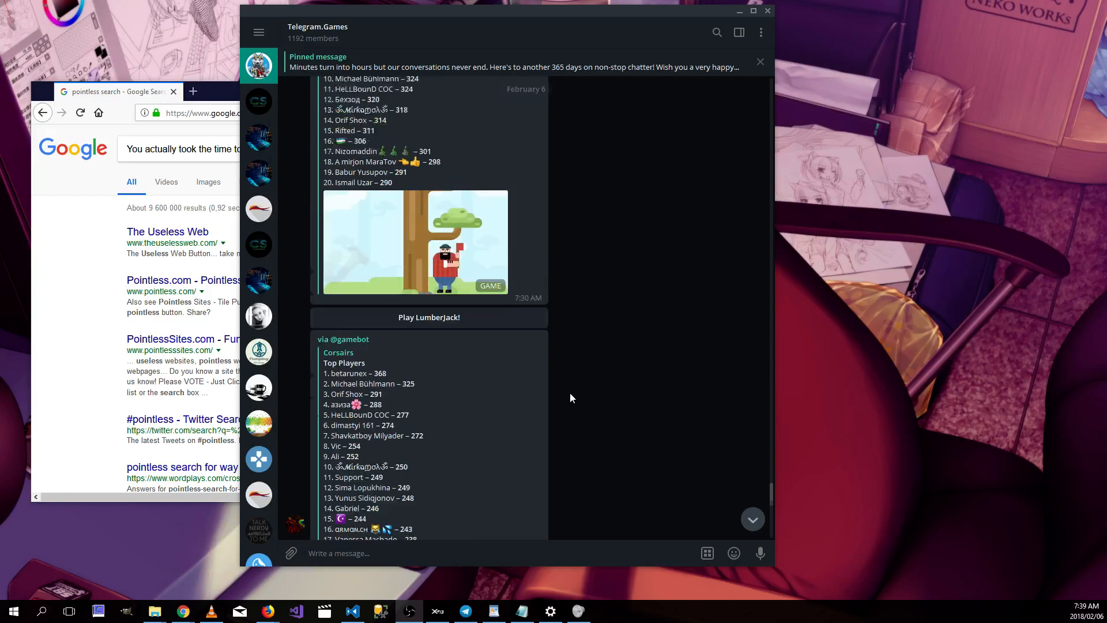
scroll("down", 3)
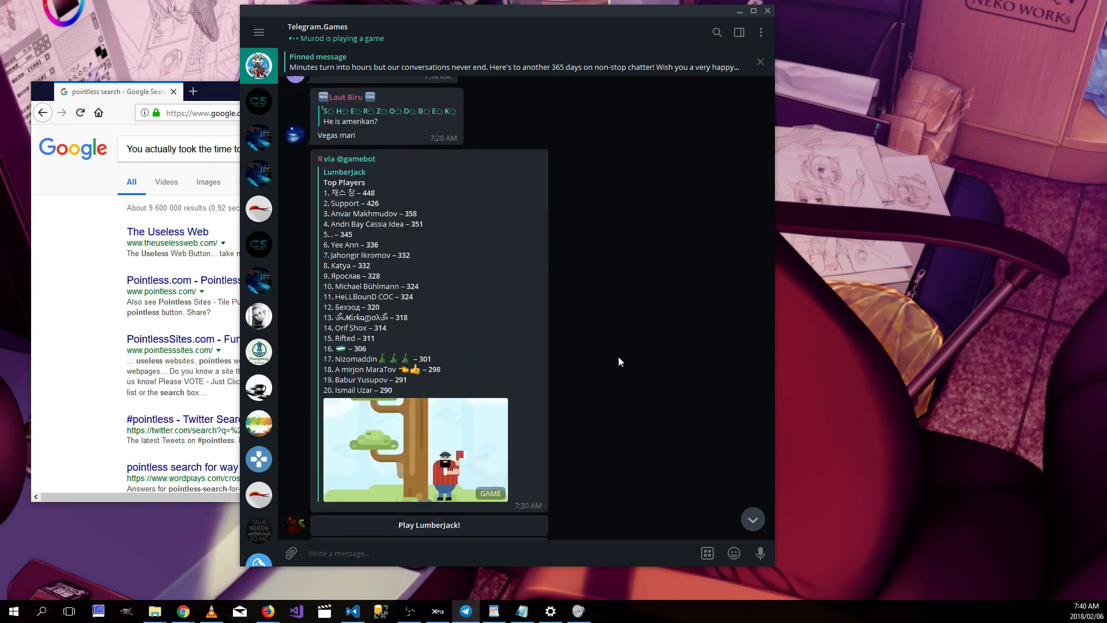
scroll("down", 3)
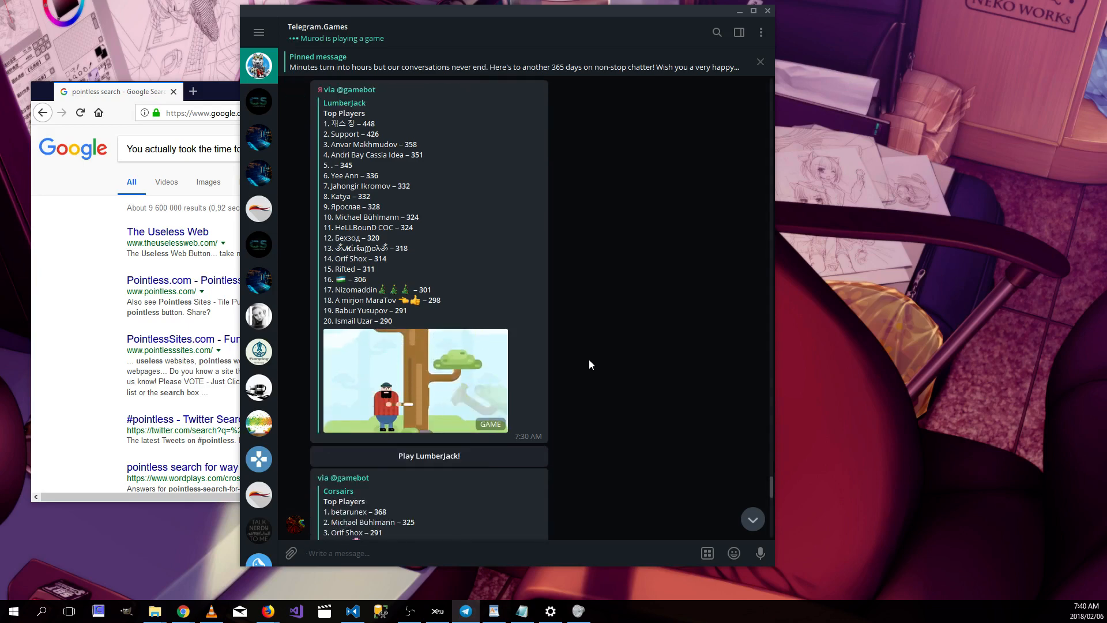
scroll("down", 3)
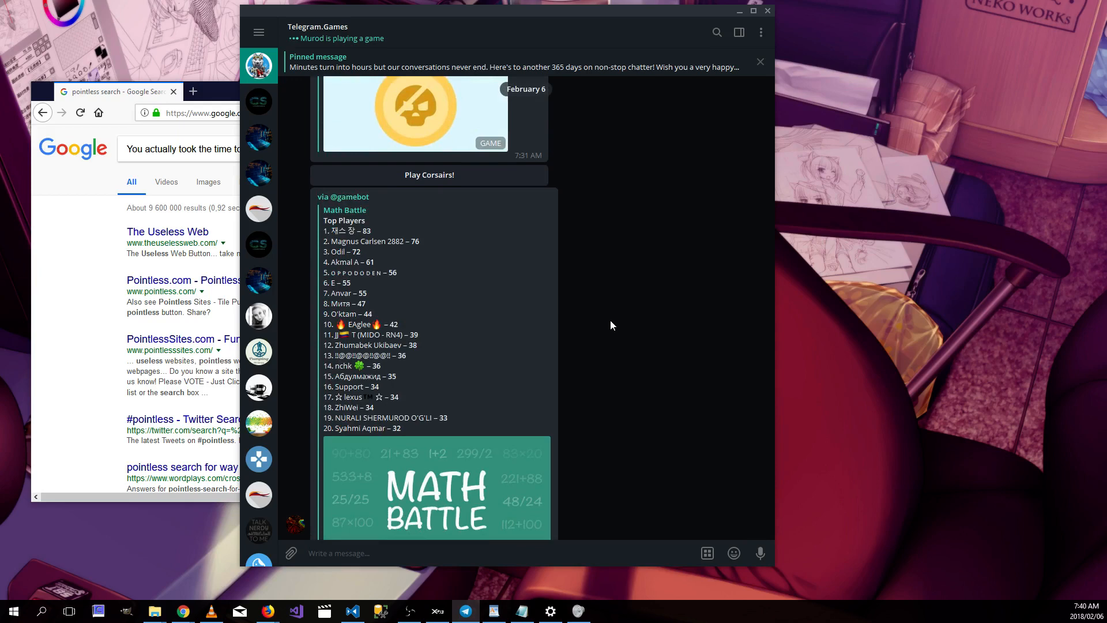
scroll("down", 3)
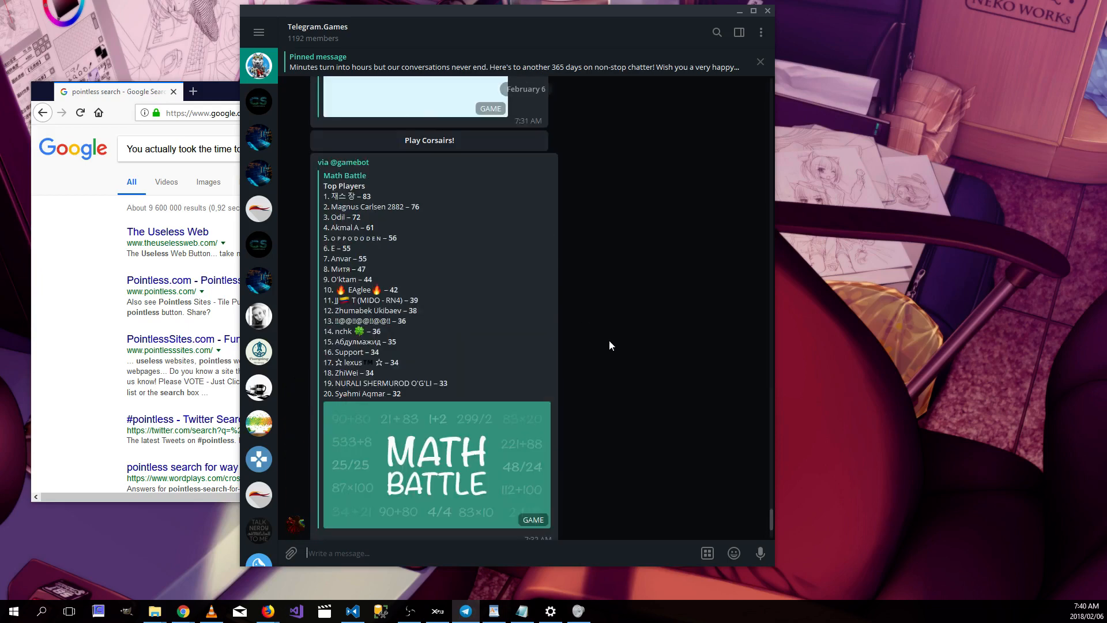
scroll("down", 3)
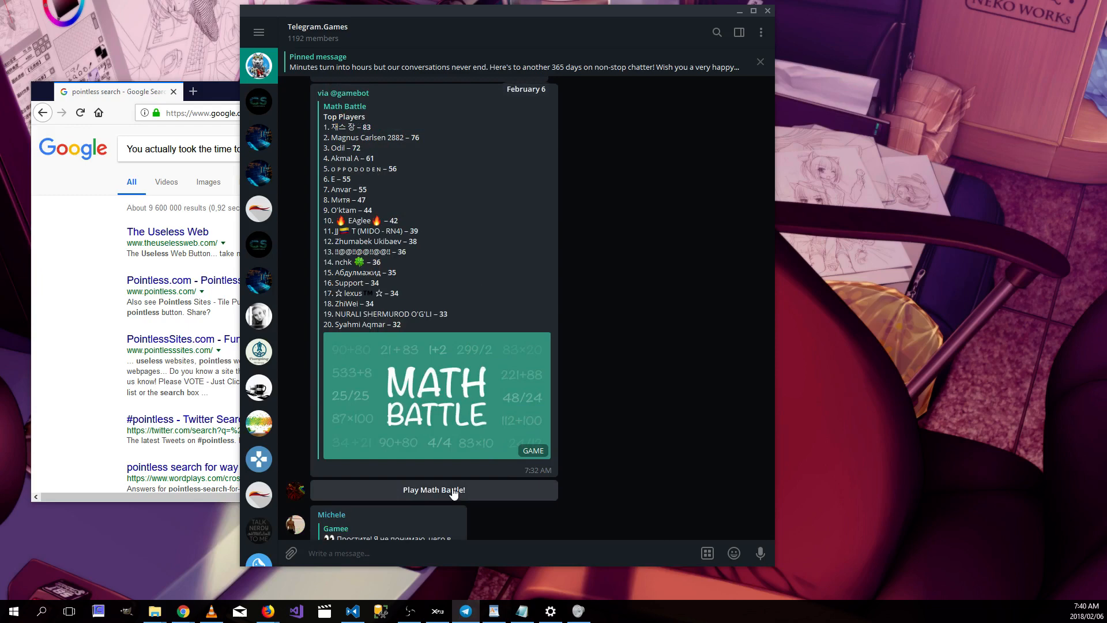
left_click(434, 489)
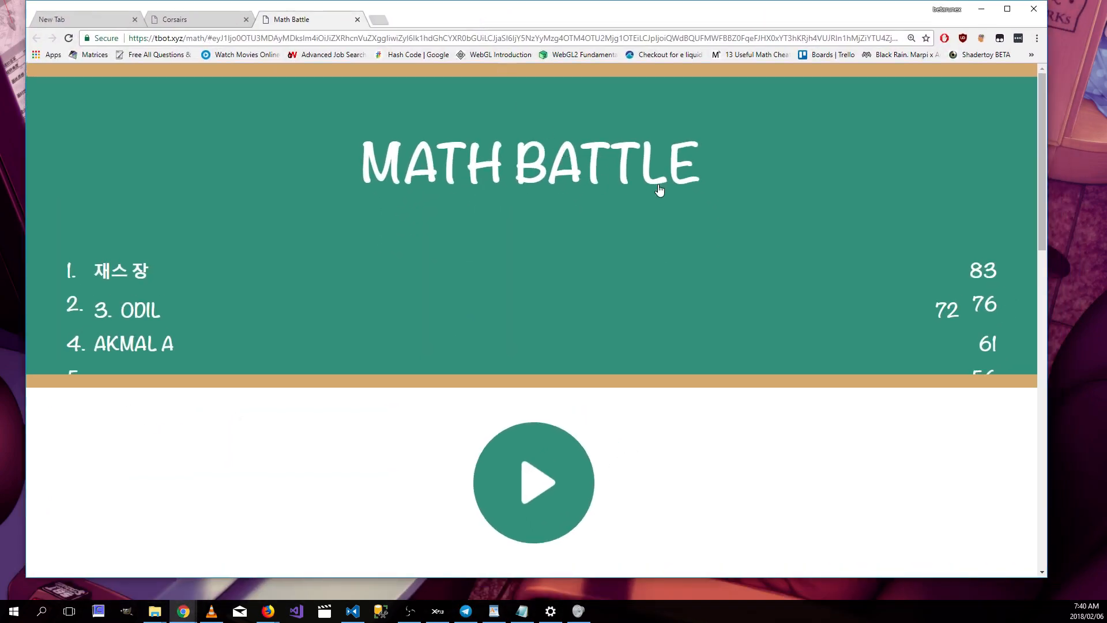
mouse_move(768, 466)
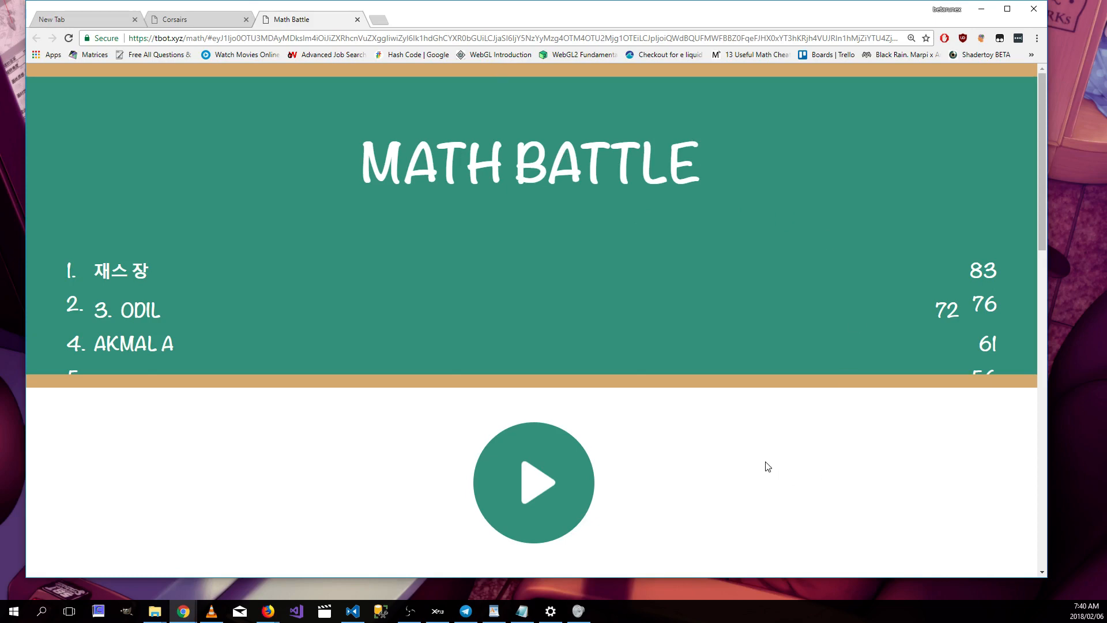
right_click(768, 466)
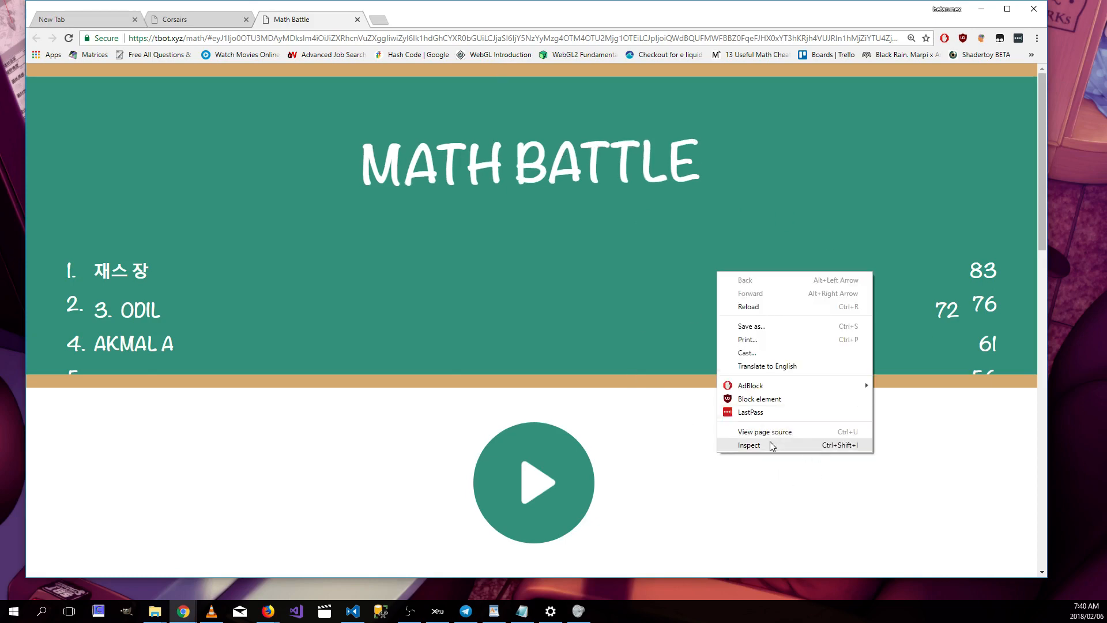
left_click(749, 444)
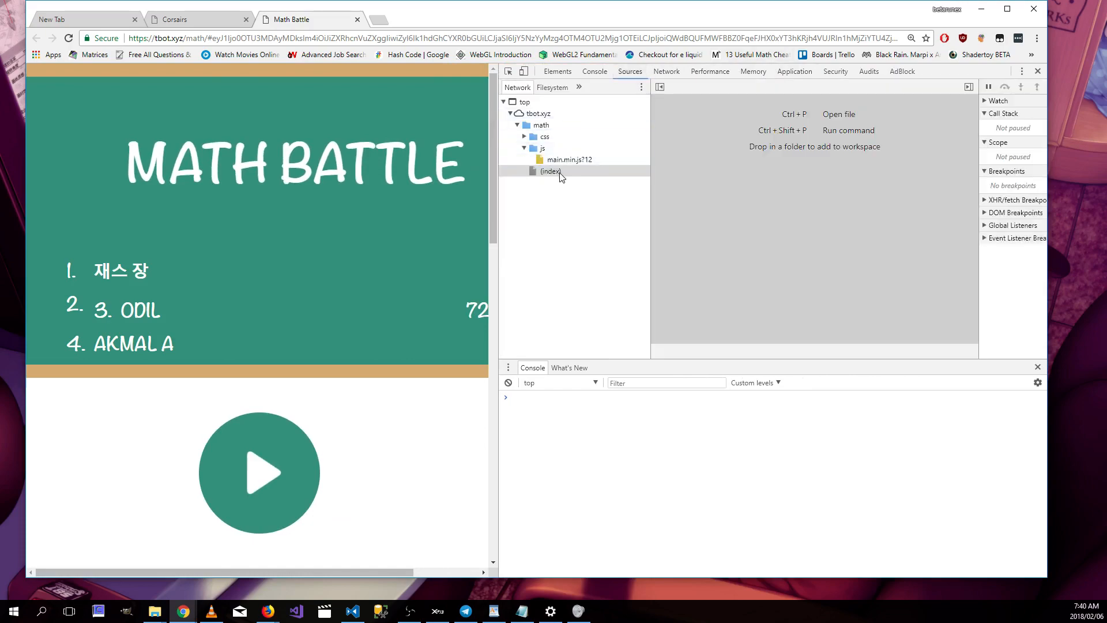
Open js/main.min.js pretty-printed and browse its score-submission and high-score code
left_click(570, 159)
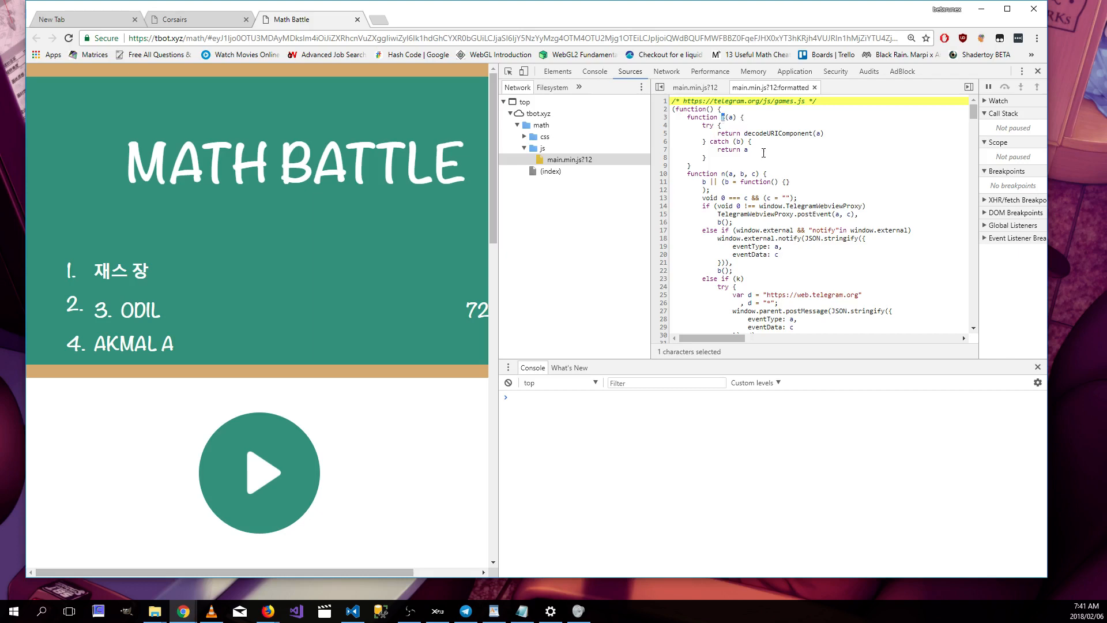
scroll("down", 3)
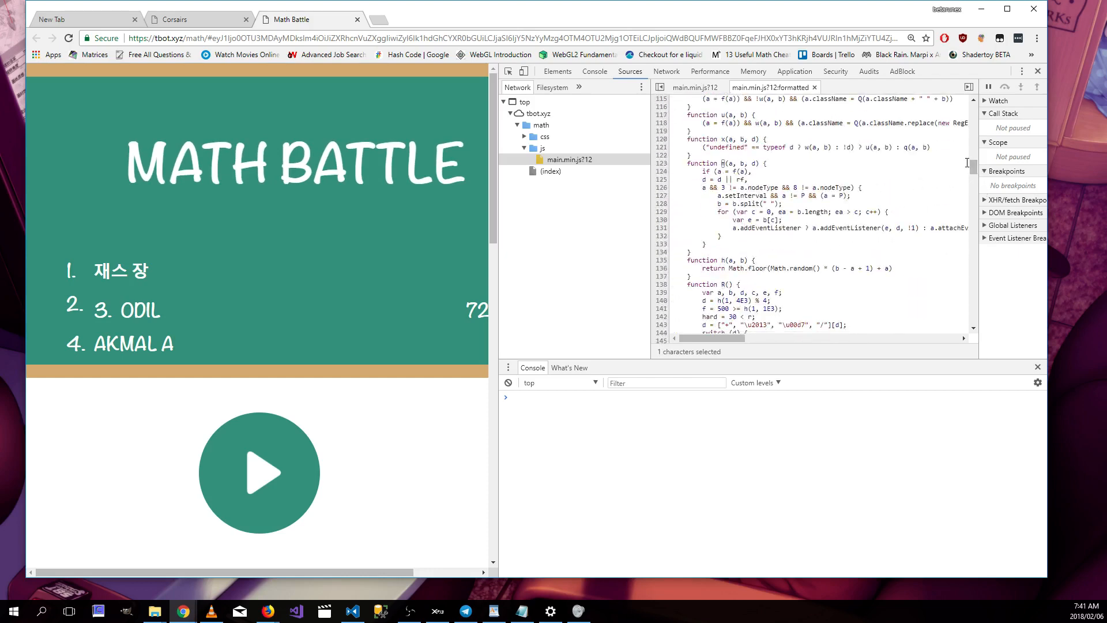
scroll("down", 3)
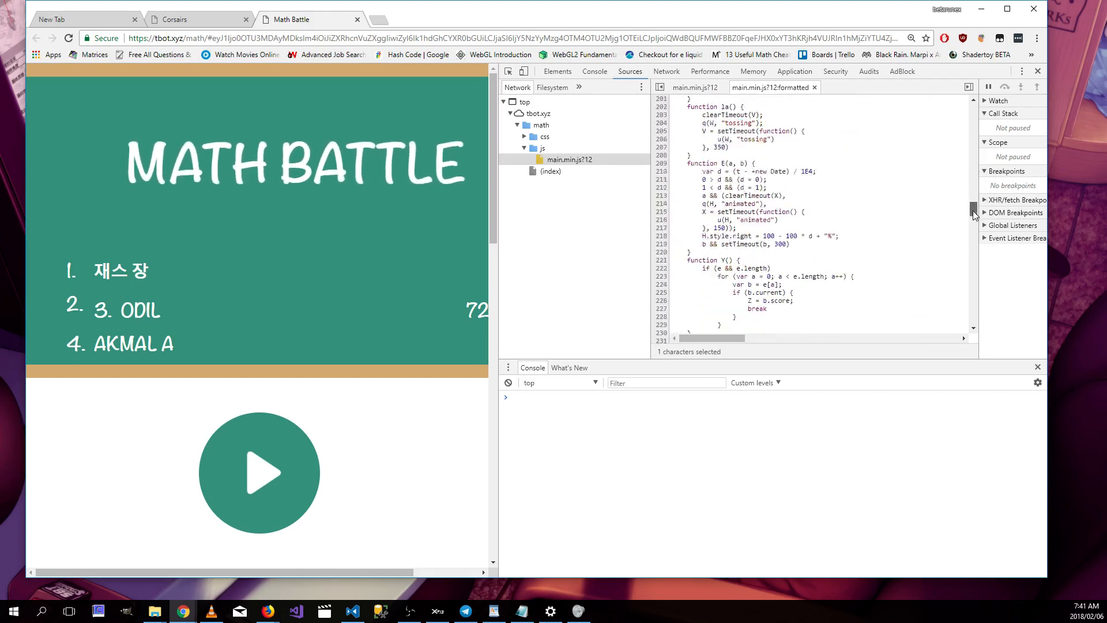
scroll("down", 3)
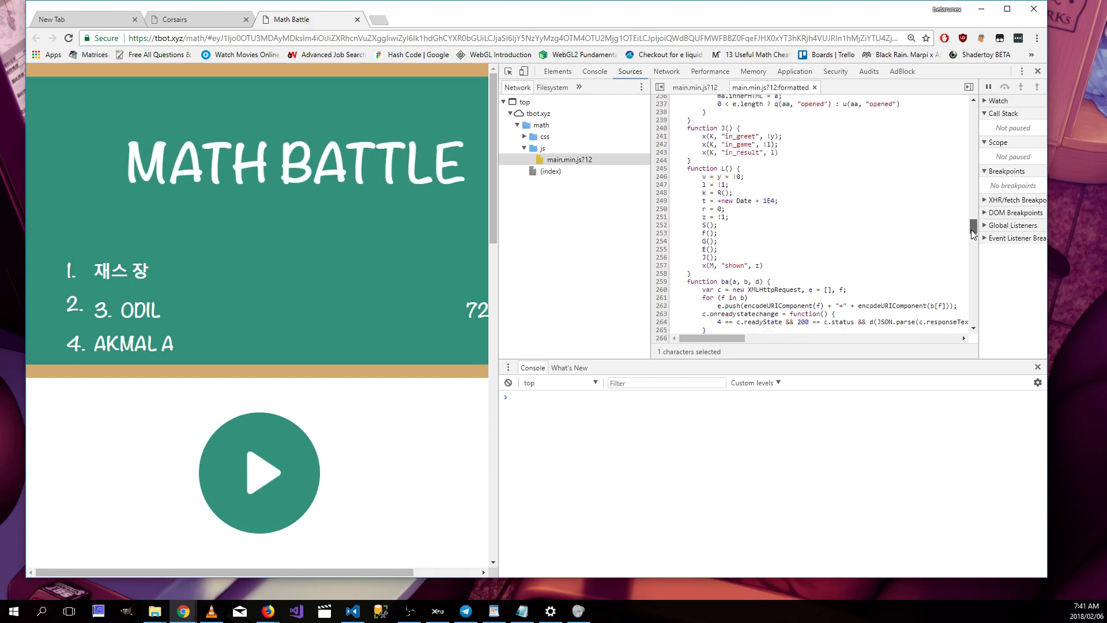
scroll("down", 3)
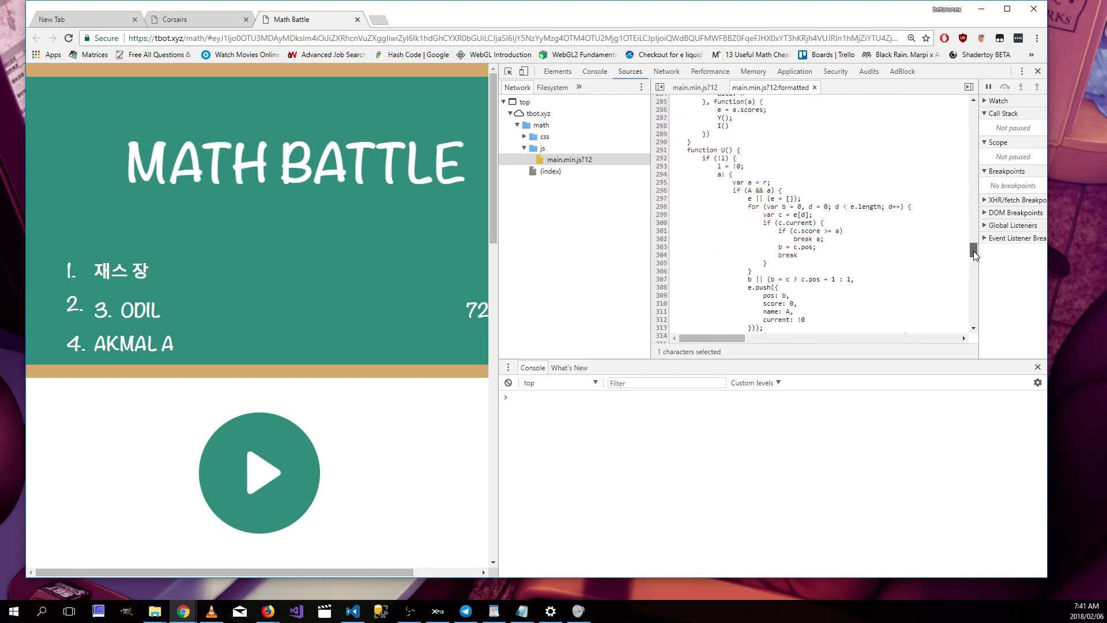
scroll("down", 3)
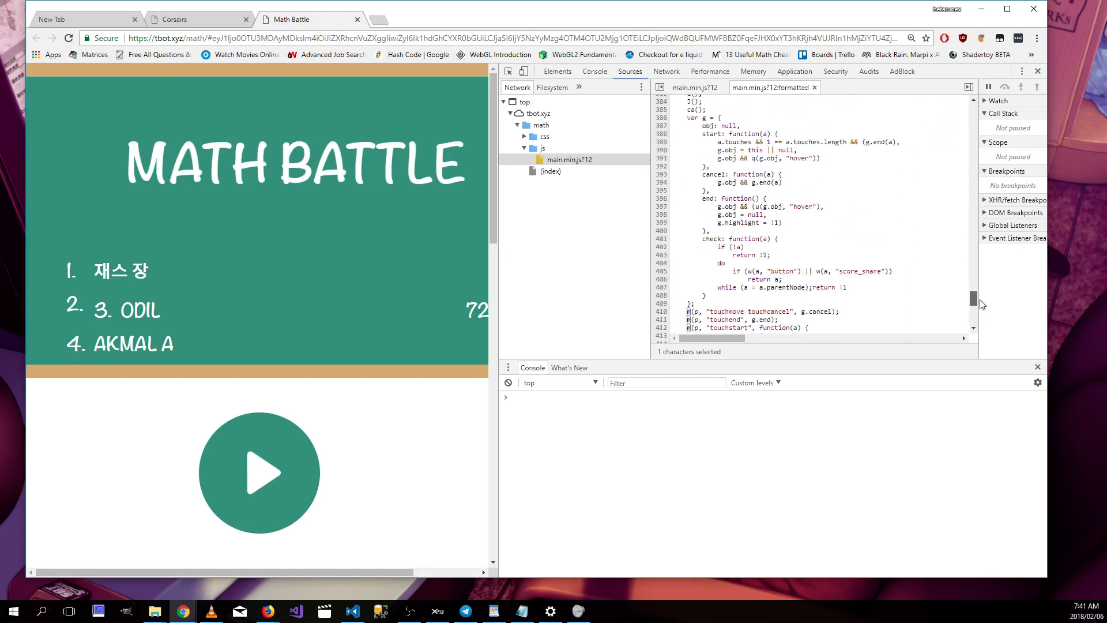
scroll("down", 3)
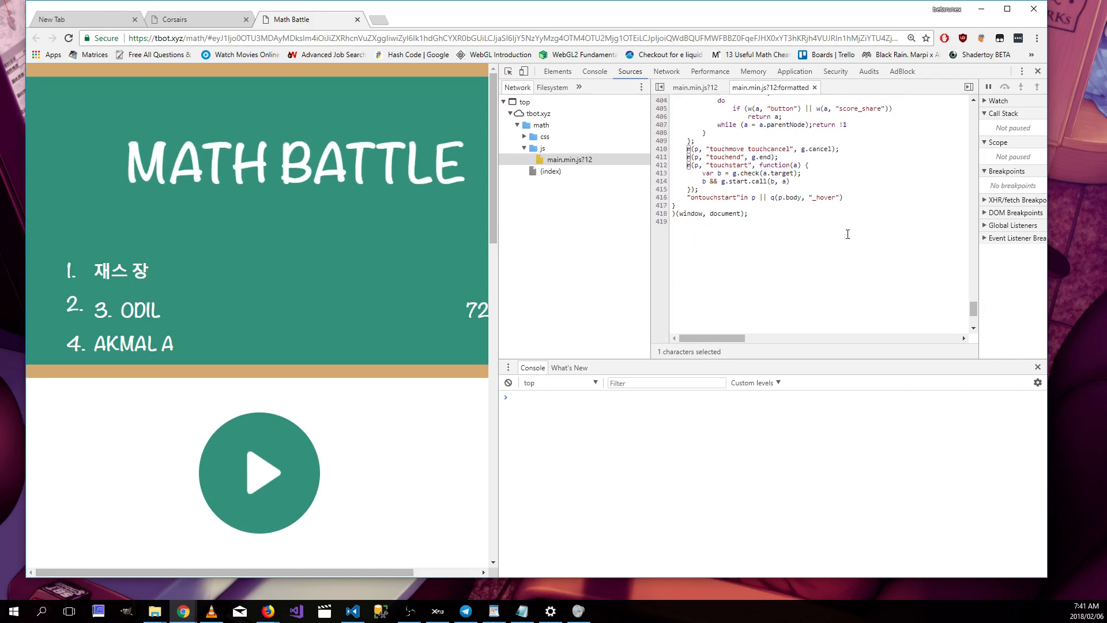
mouse_move(856, 229)
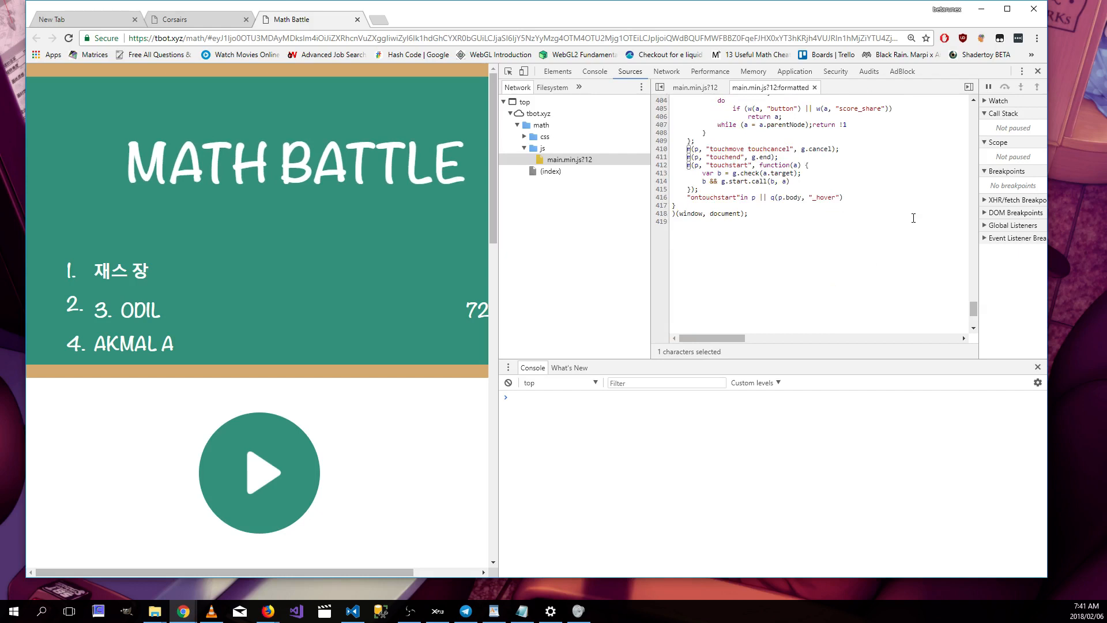
mouse_move(881, 217)
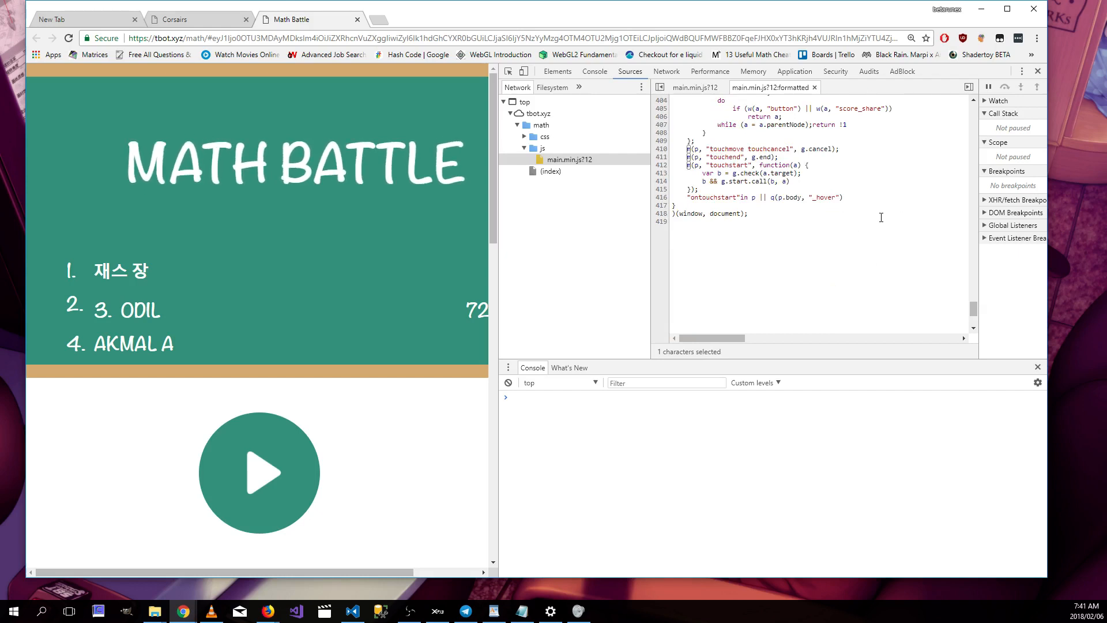
mouse_move(751, 248)
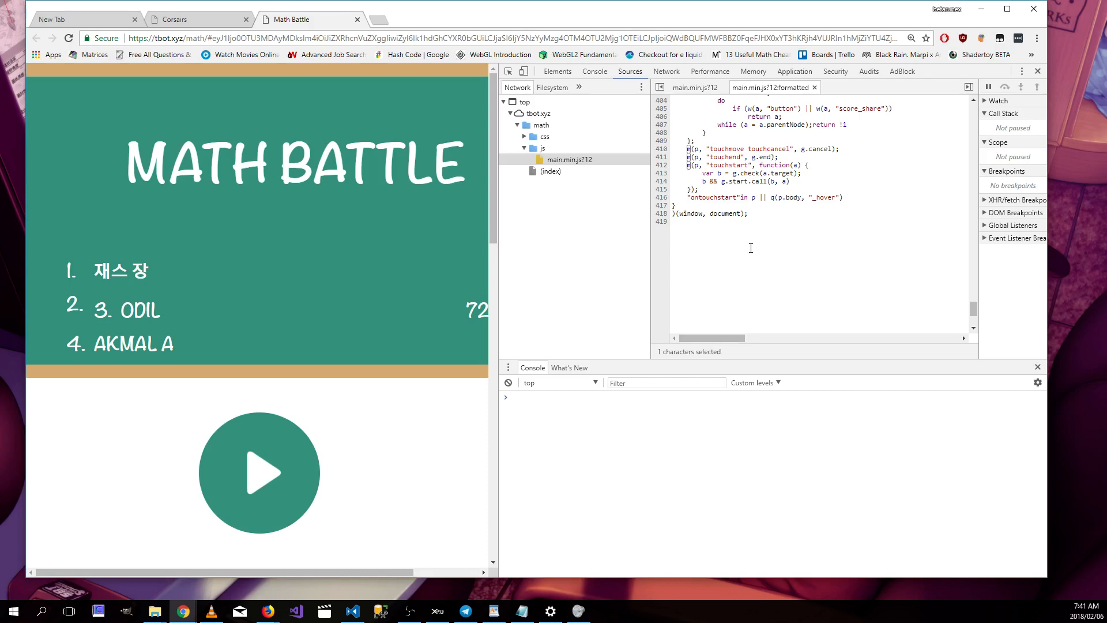
mouse_move(725, 231)
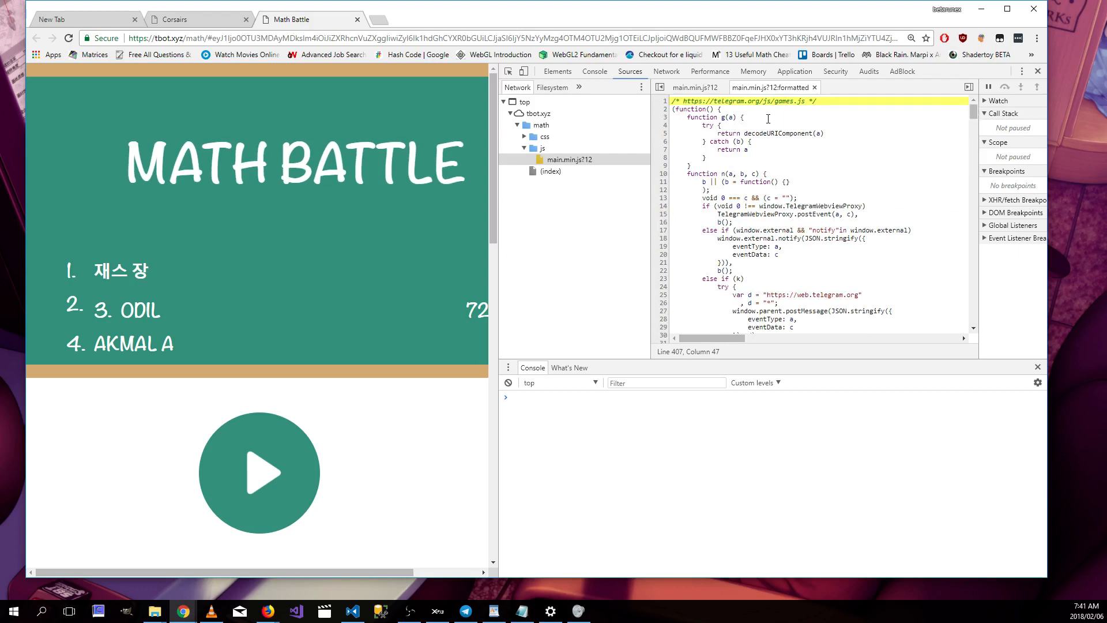
left_click(698, 108)
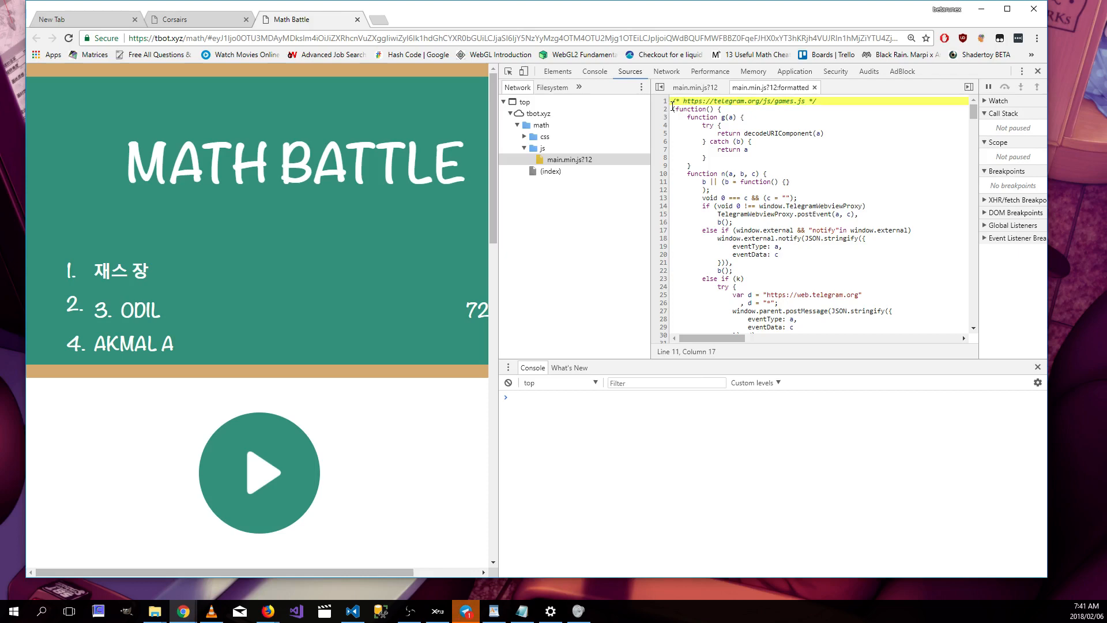
scroll("down", 3)
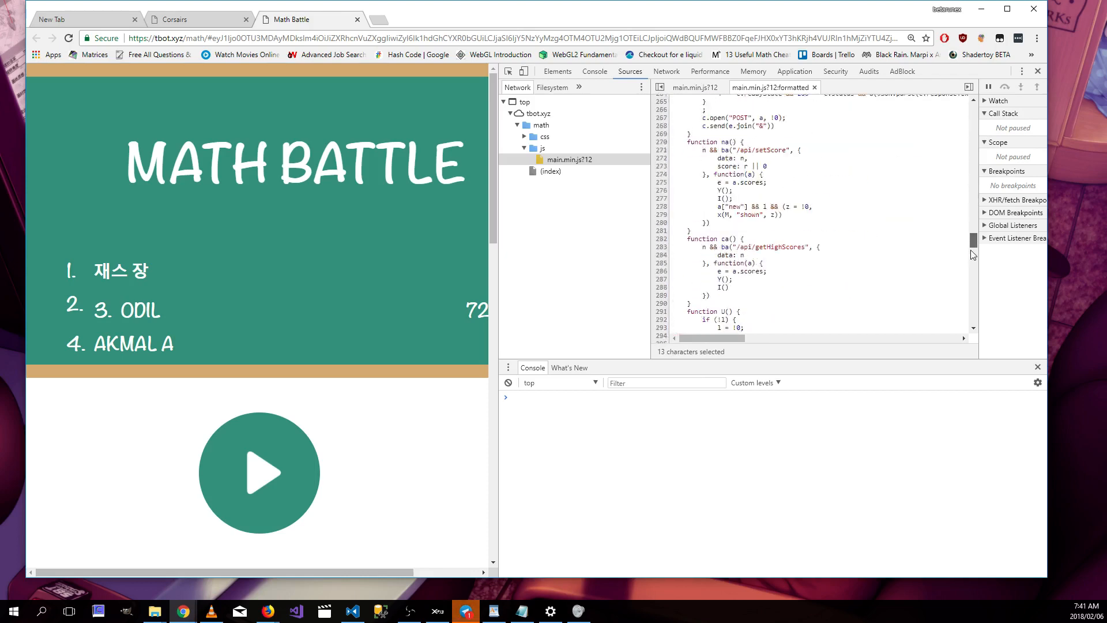
scroll("down", 3)
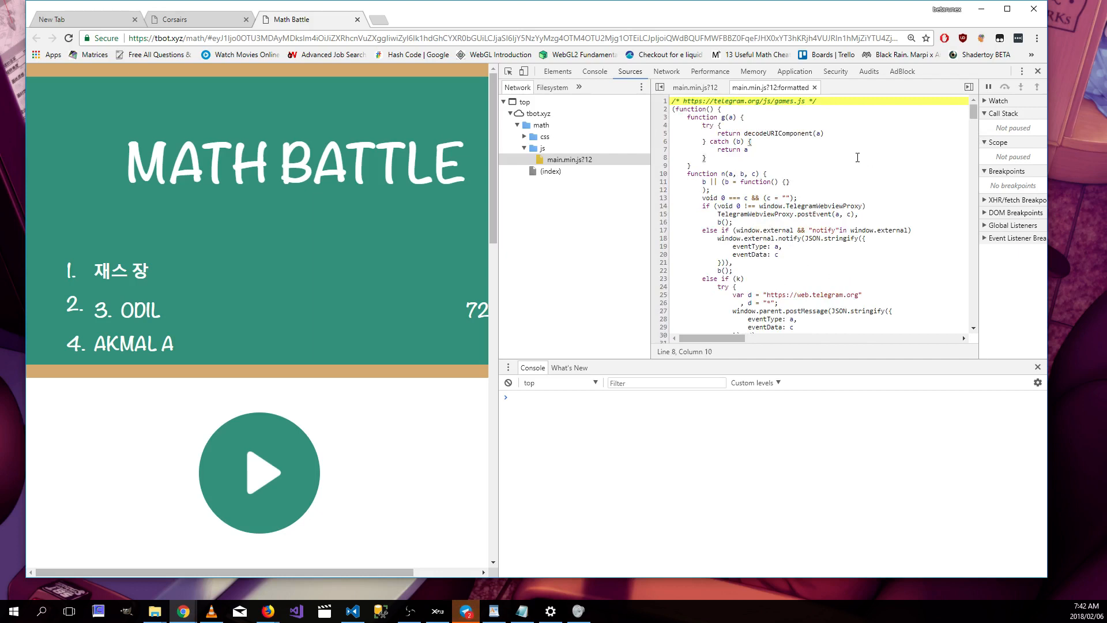
Search the script for 'score' and move to the score span on line 235
type("score")
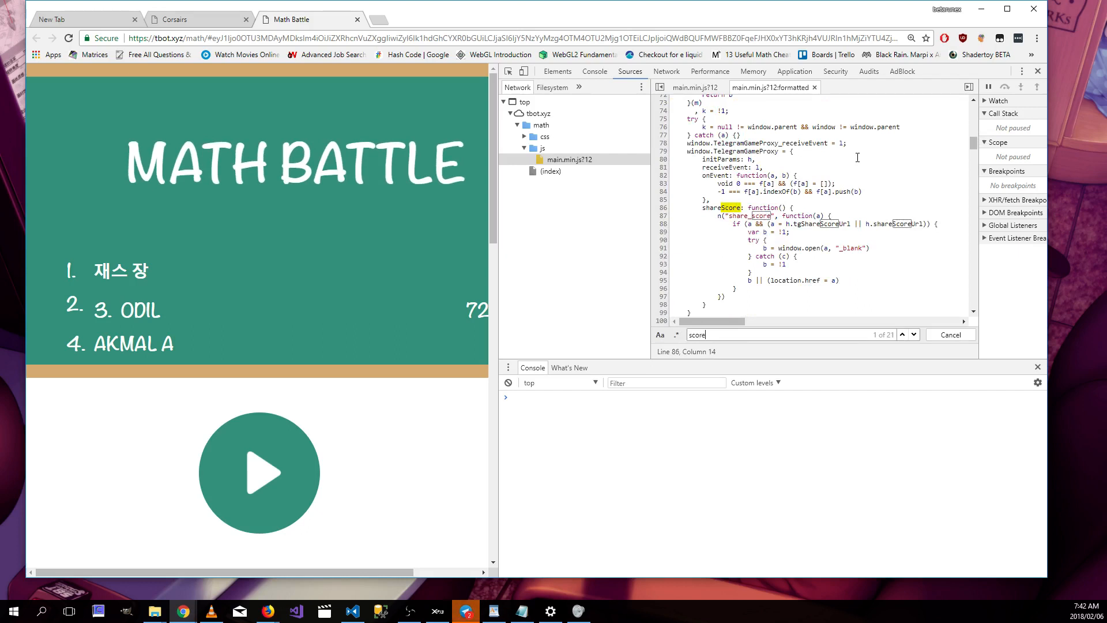
left_click(902, 335)
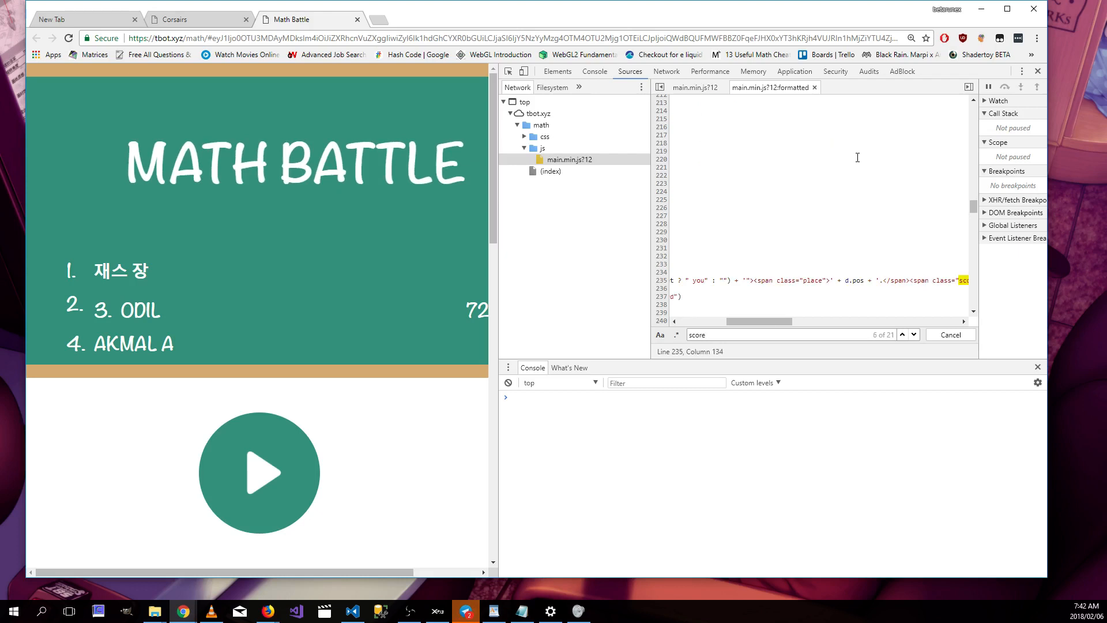
left_click_drag(758, 321, 798, 321)
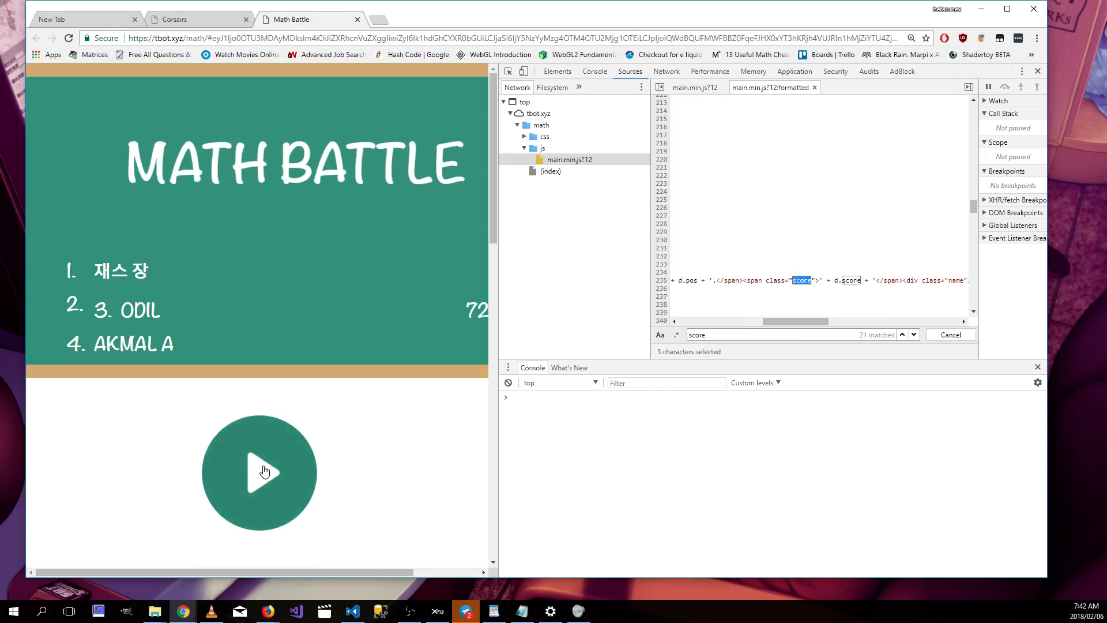
Play two rounds, judging 8 × 9 = 74 and 15 / 3 = 5, then select d.score
left_click(265, 472)
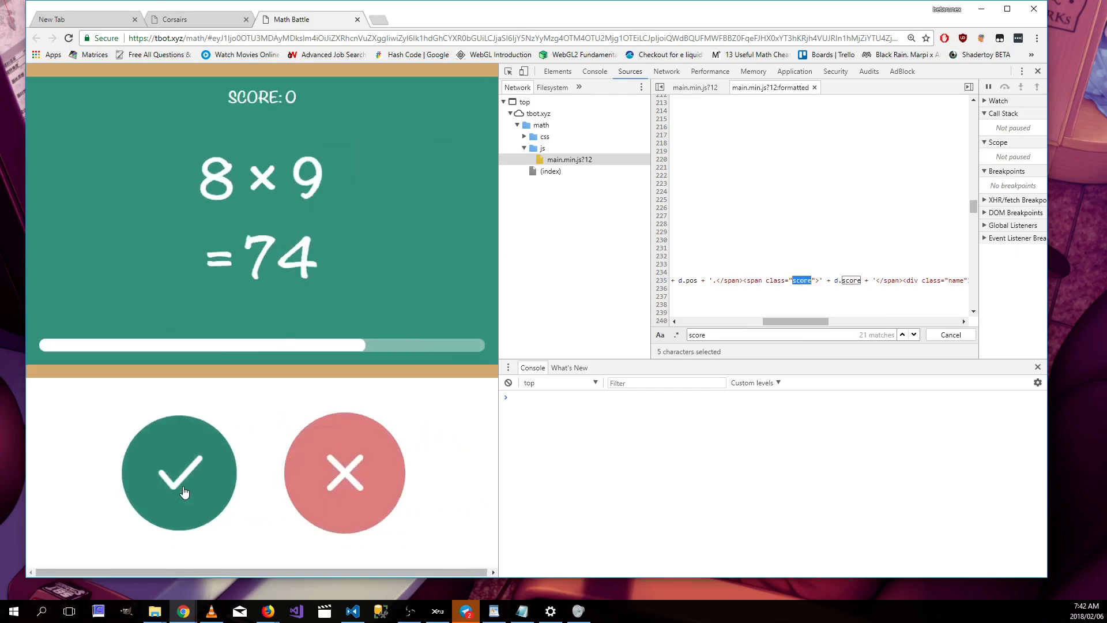
left_click(345, 472)
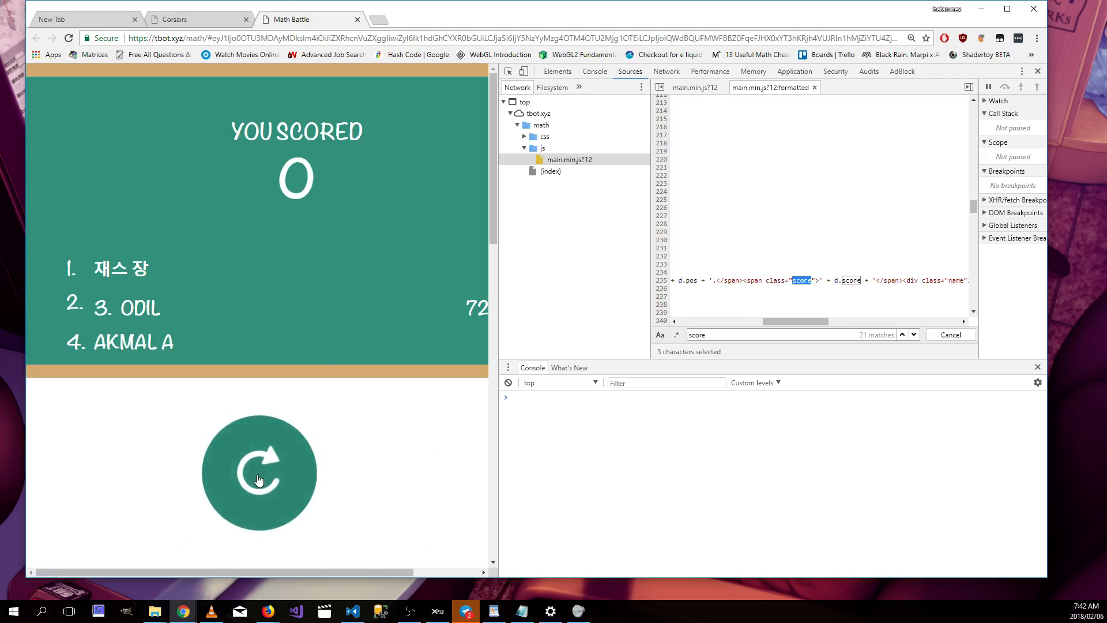
left_click(259, 479)
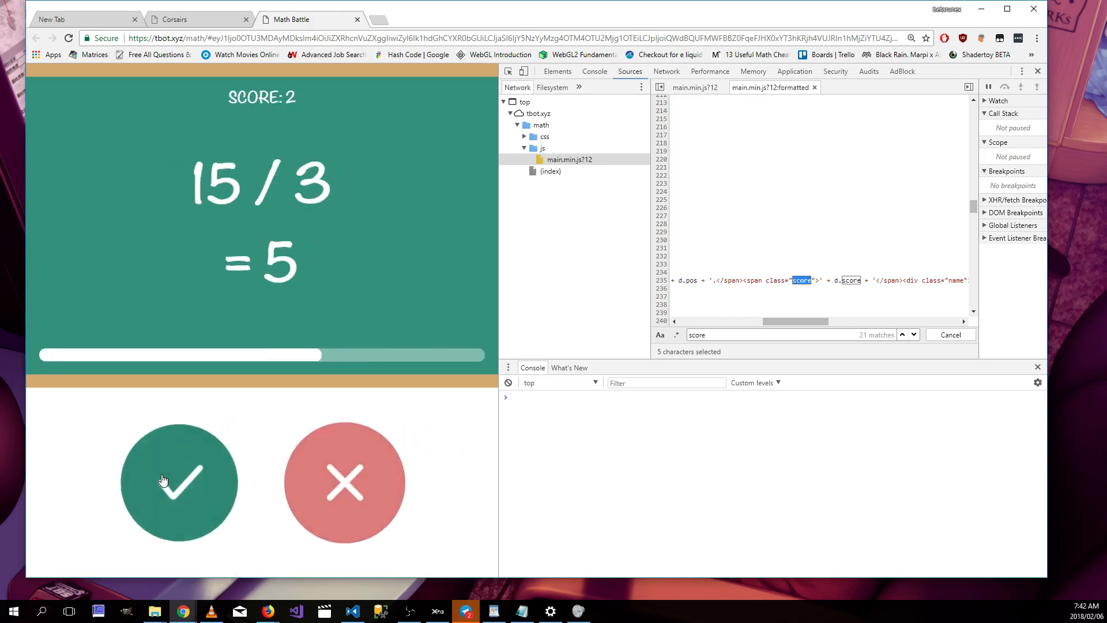
left_click(179, 482)
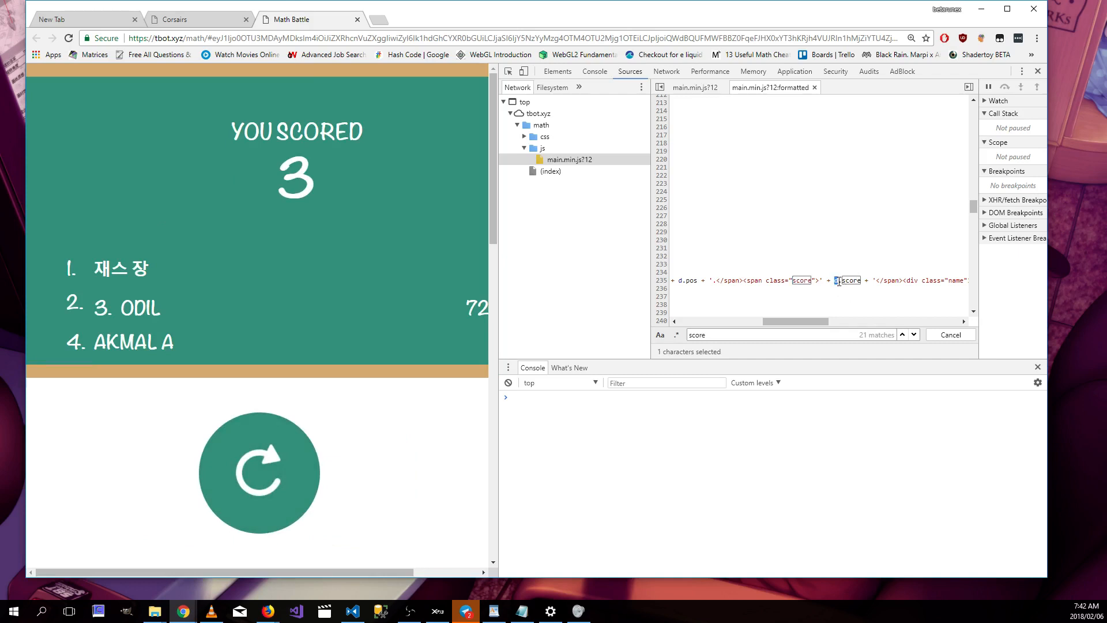
double_click(849, 280)
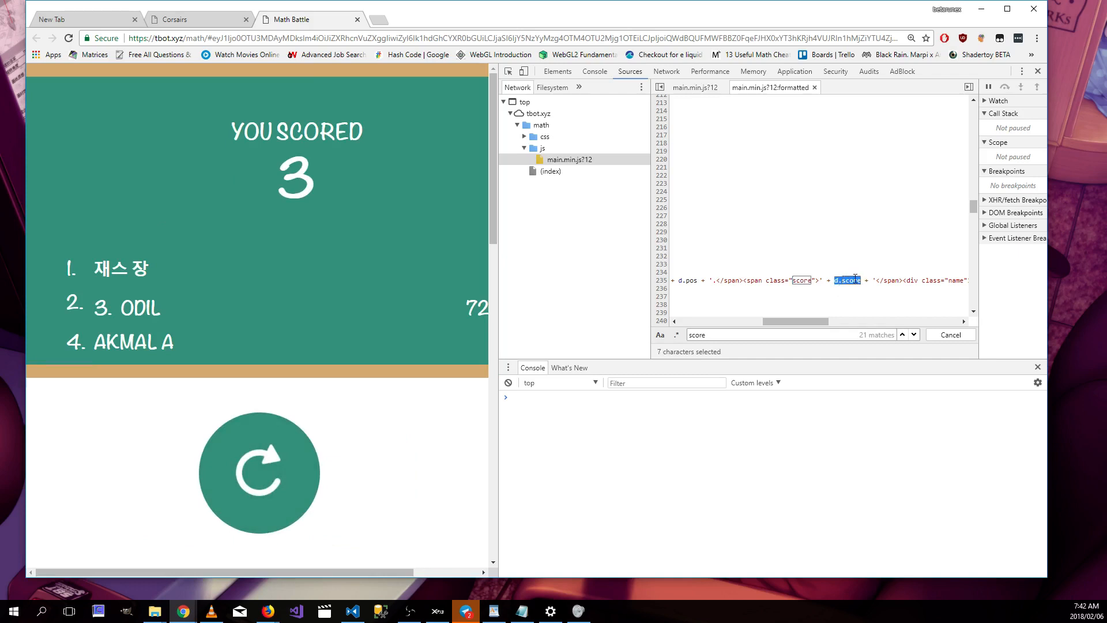
Evaluate d.score in the Console, getting a 'd is not defined' error
type("d.score")
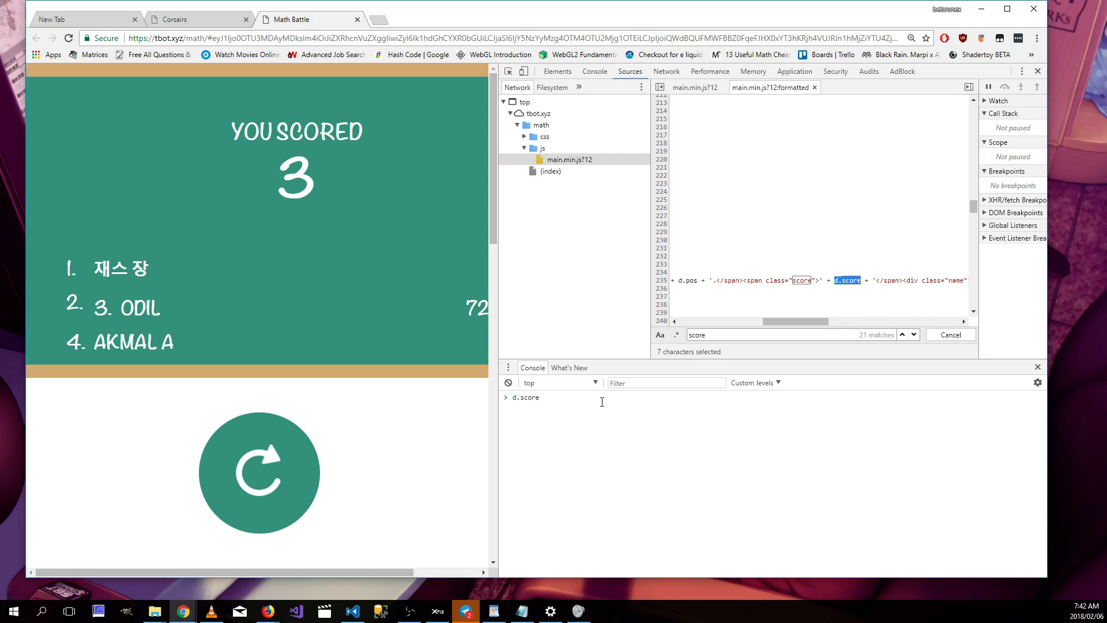
key("Enter")
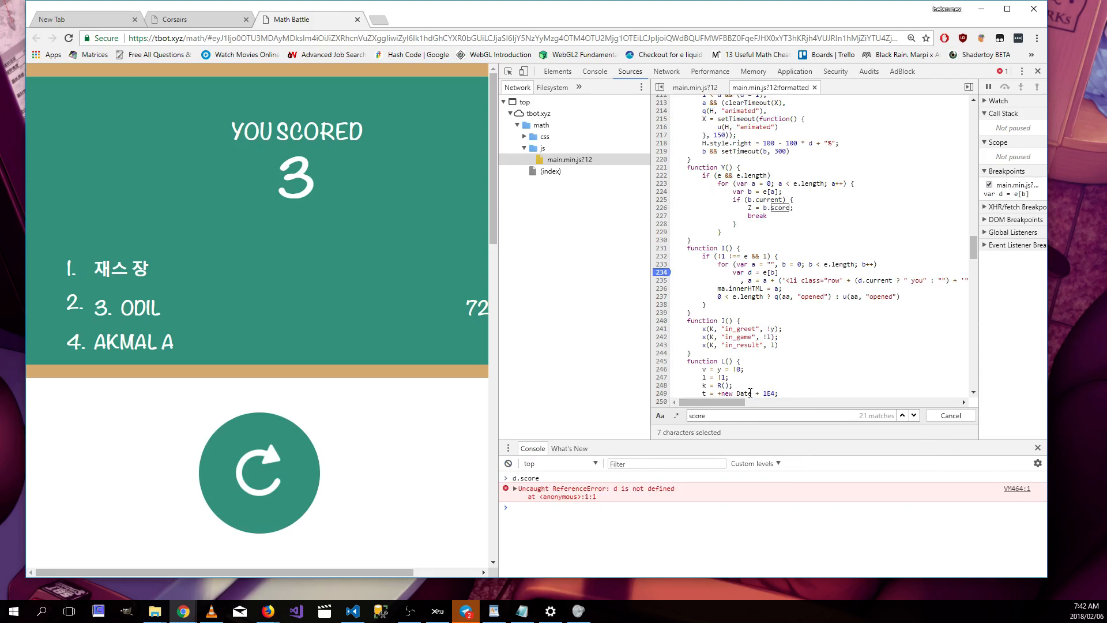
Trigger the line 234 breakpoint, expand the Array(132) entries, and step over the line
left_click(259, 472)
type("d.score")
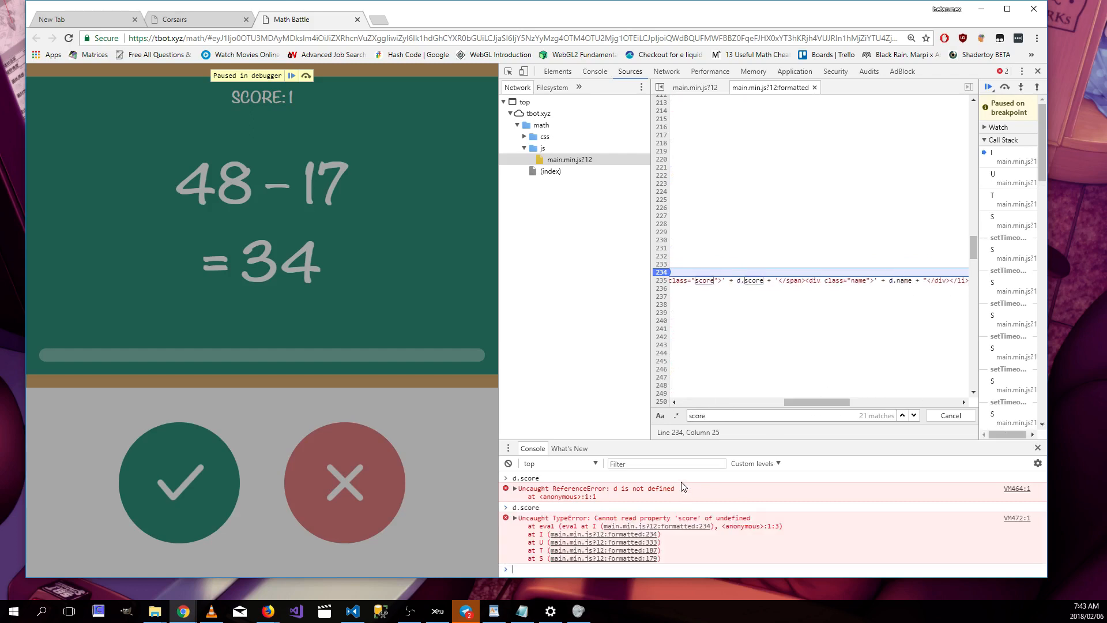
mouse_move(764, 523)
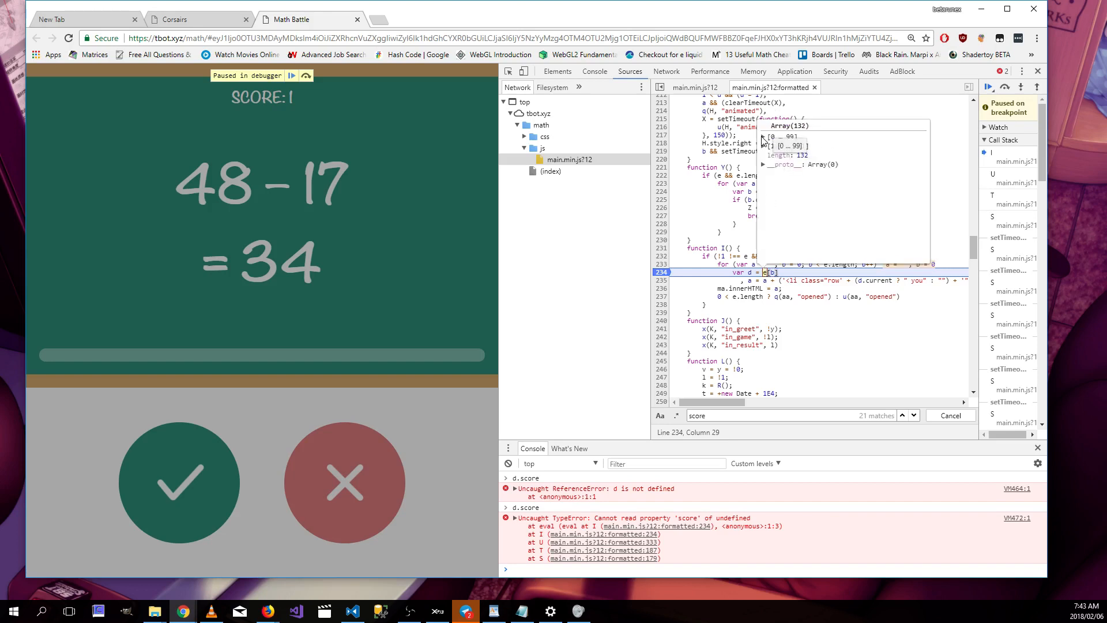
left_click(762, 136)
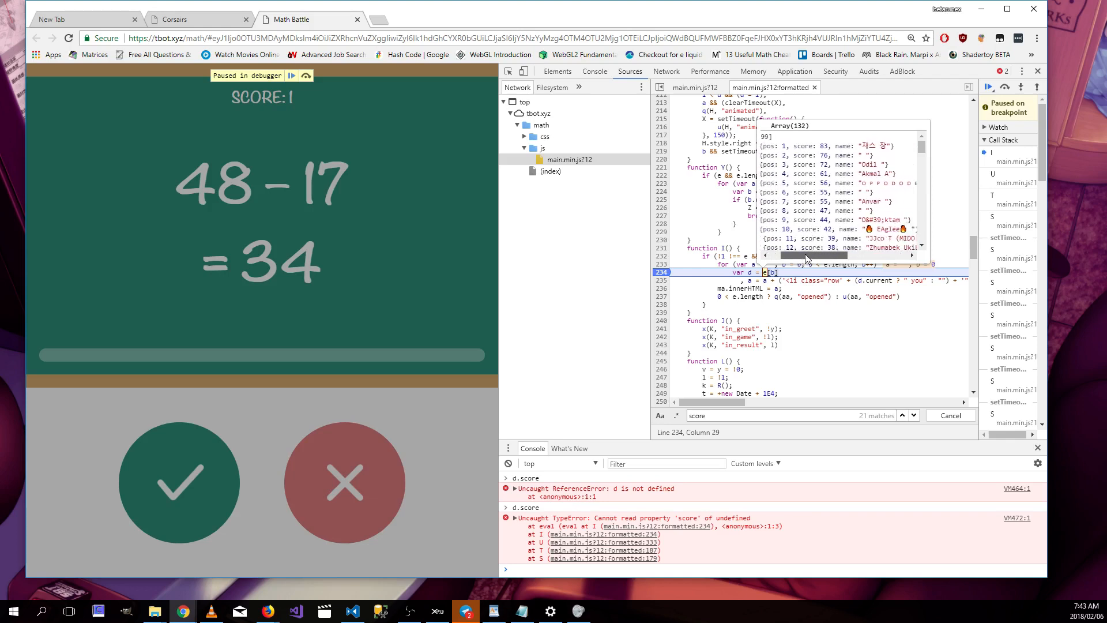
left_click(765, 136)
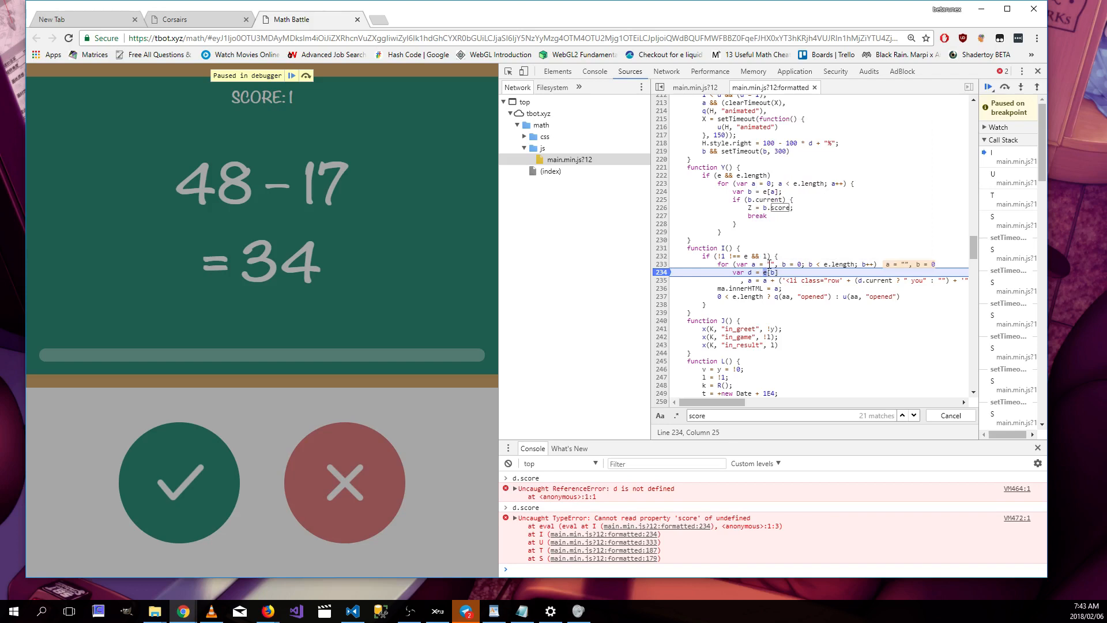
mouse_move(764, 272)
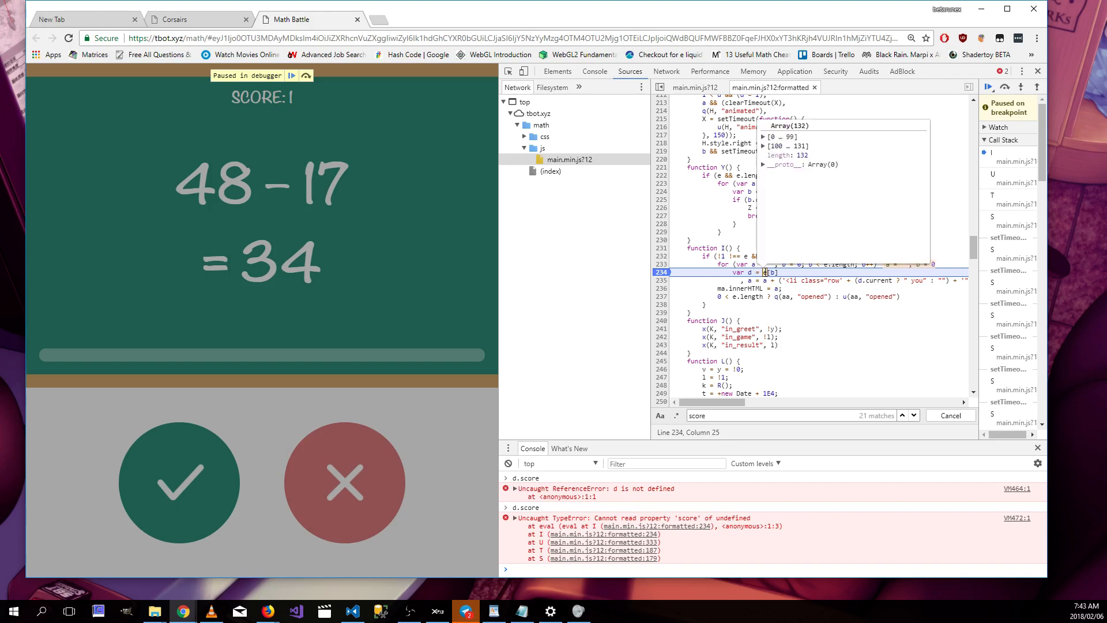
left_click(763, 137)
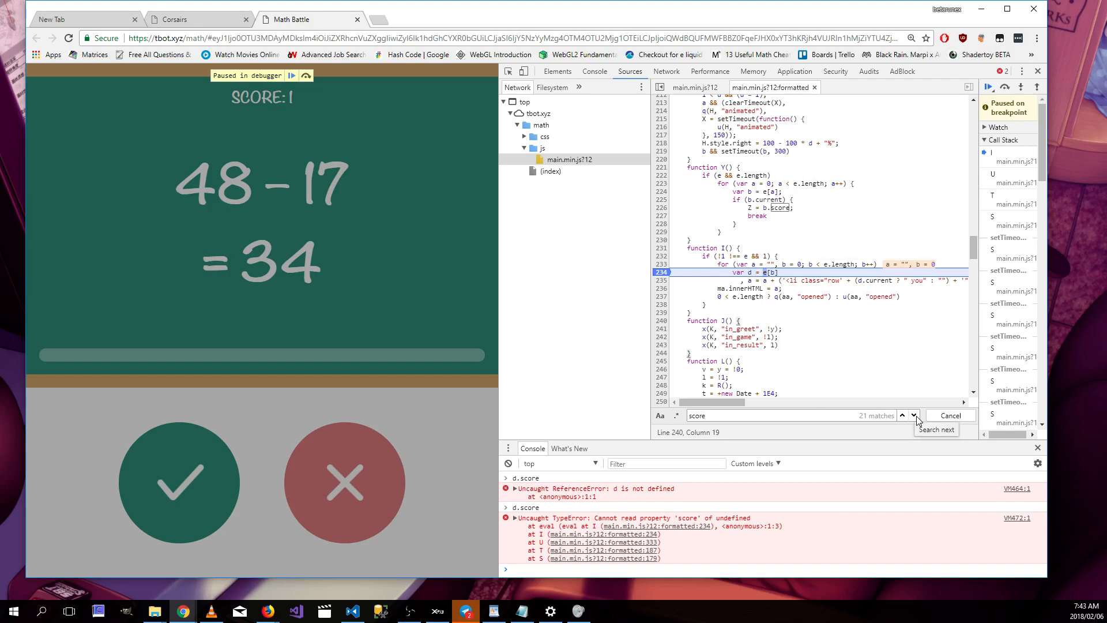
left_click(902, 415)
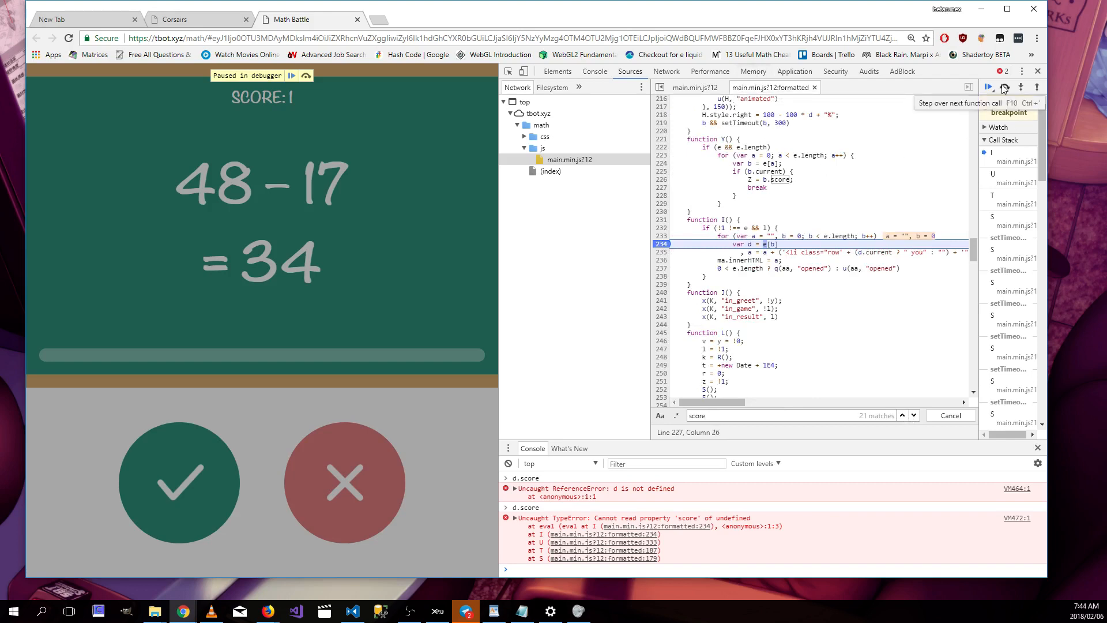
left_click(1005, 87)
type("d.score")
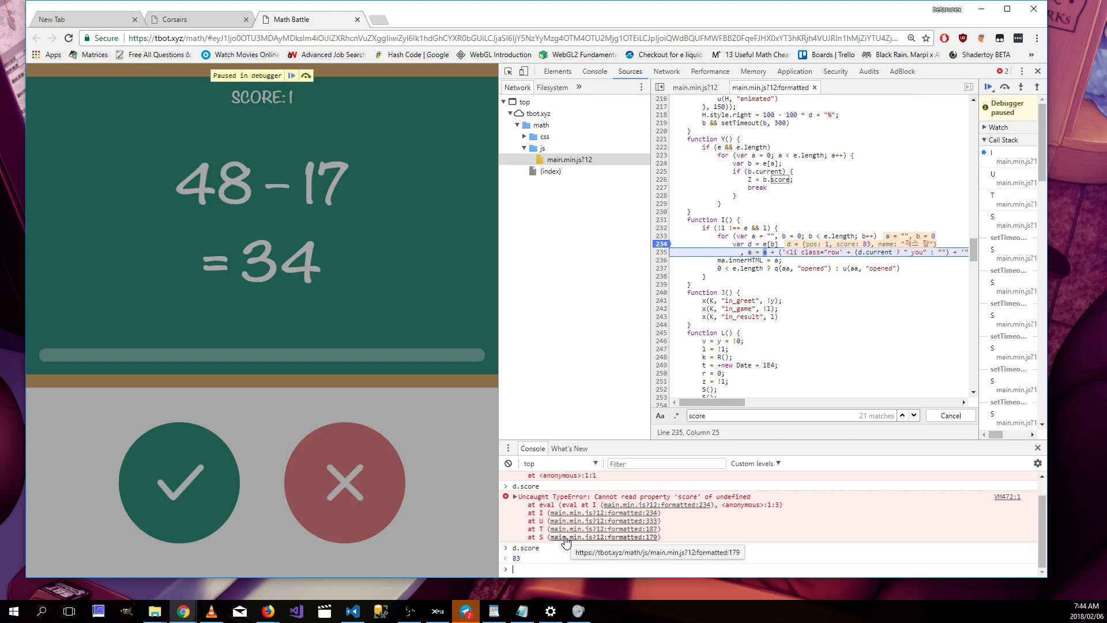
mouse_move(387, 308)
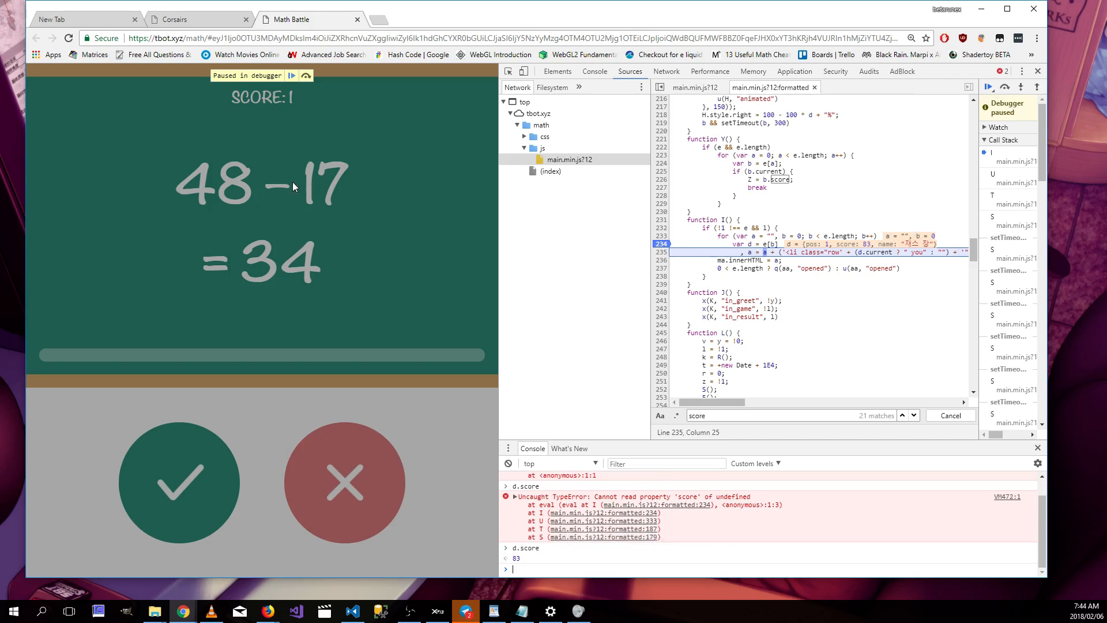
mouse_move(678, 280)
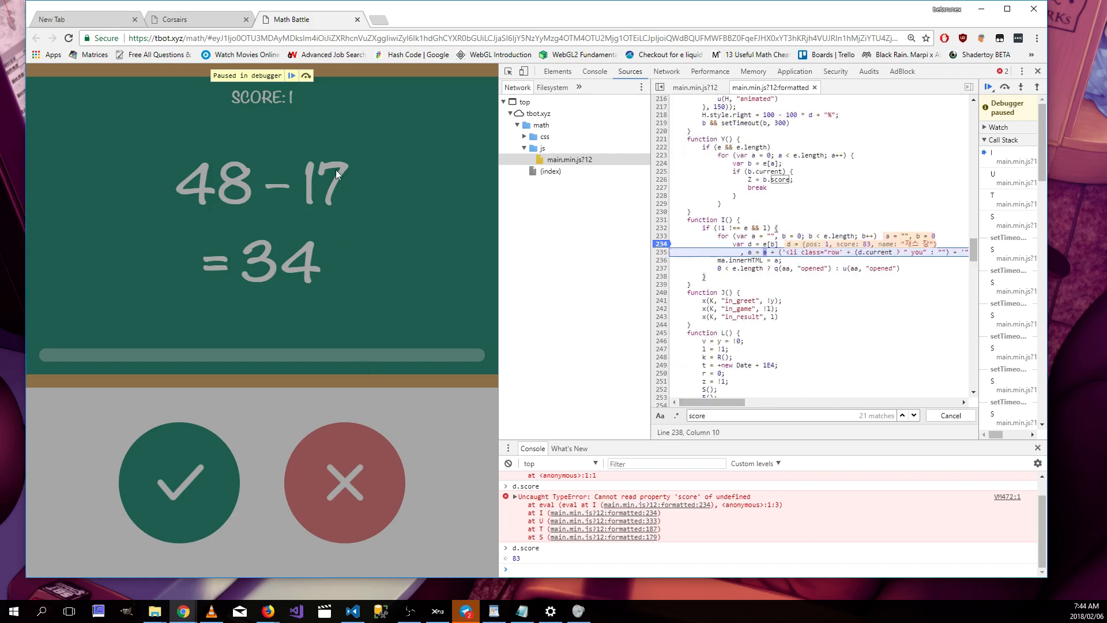
mouse_move(292, 76)
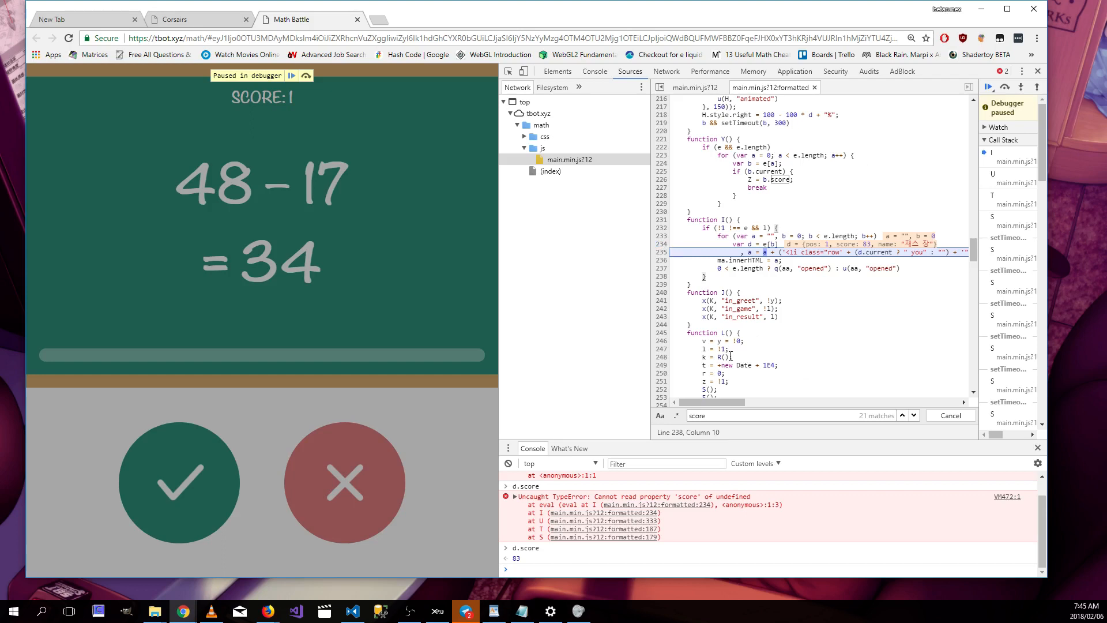
Jump to the next 'score' match, reaching the setScore request code
left_click(902, 415)
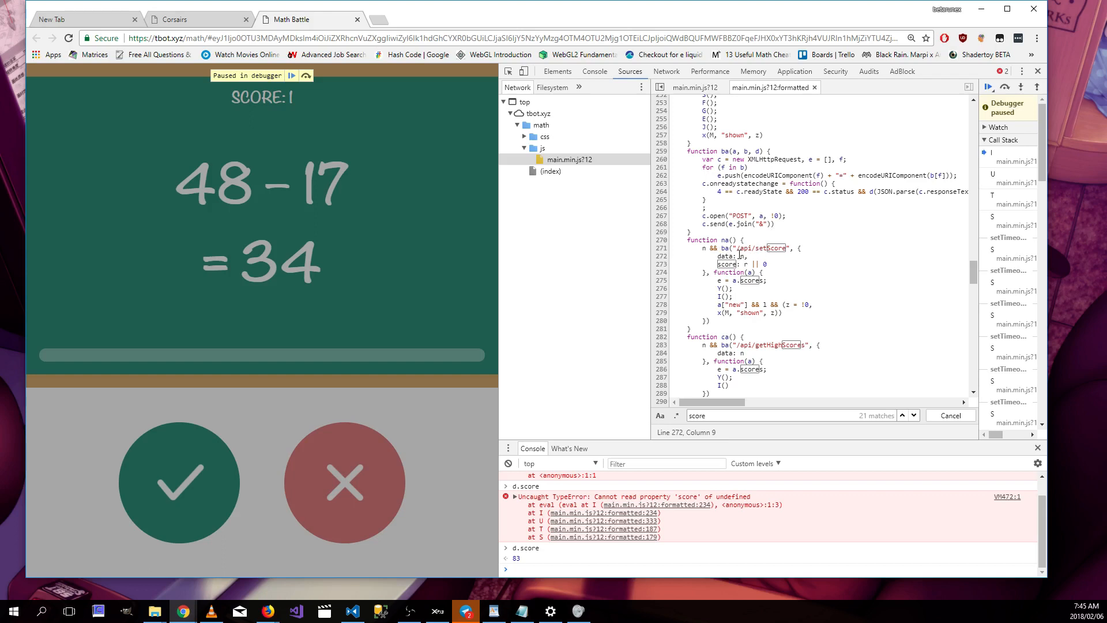
Add a line 275 breakpoint where returned scores are stored, then judge 5 × 10 = 51 wrong
left_click(661, 280)
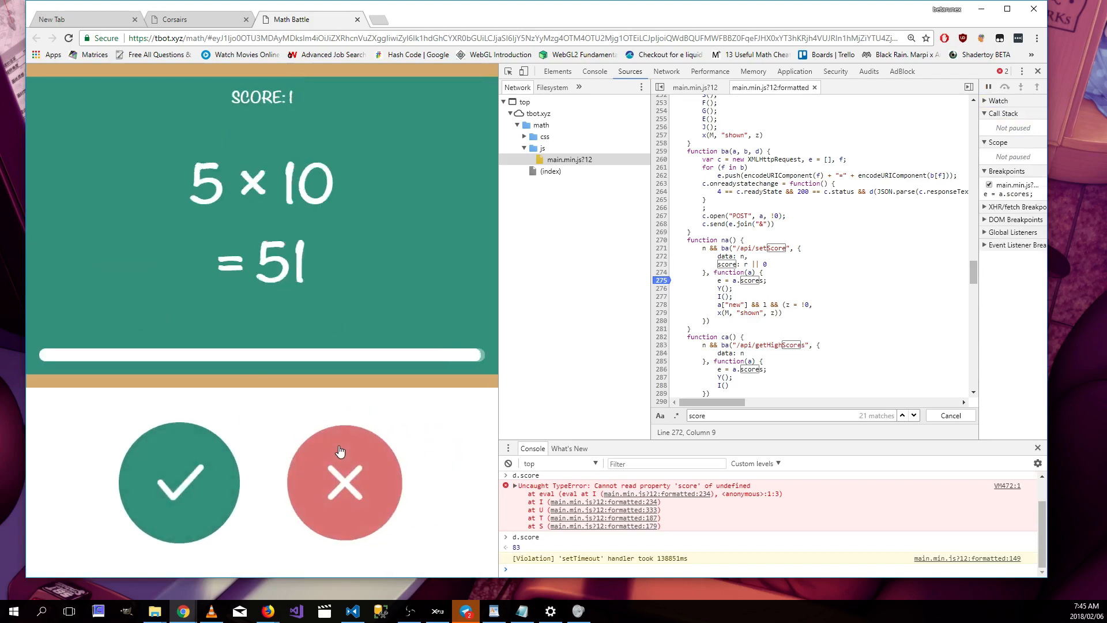
left_click(344, 481)
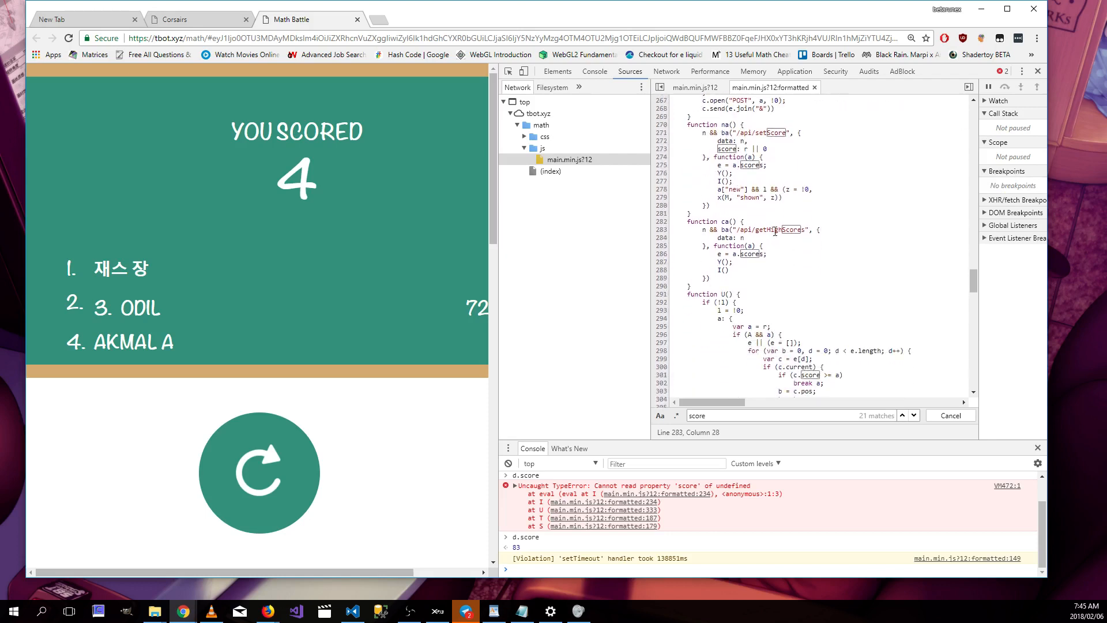
Select getHighScores, then advance the 'score' search to the c.score >= a comparison
double_click(780, 229)
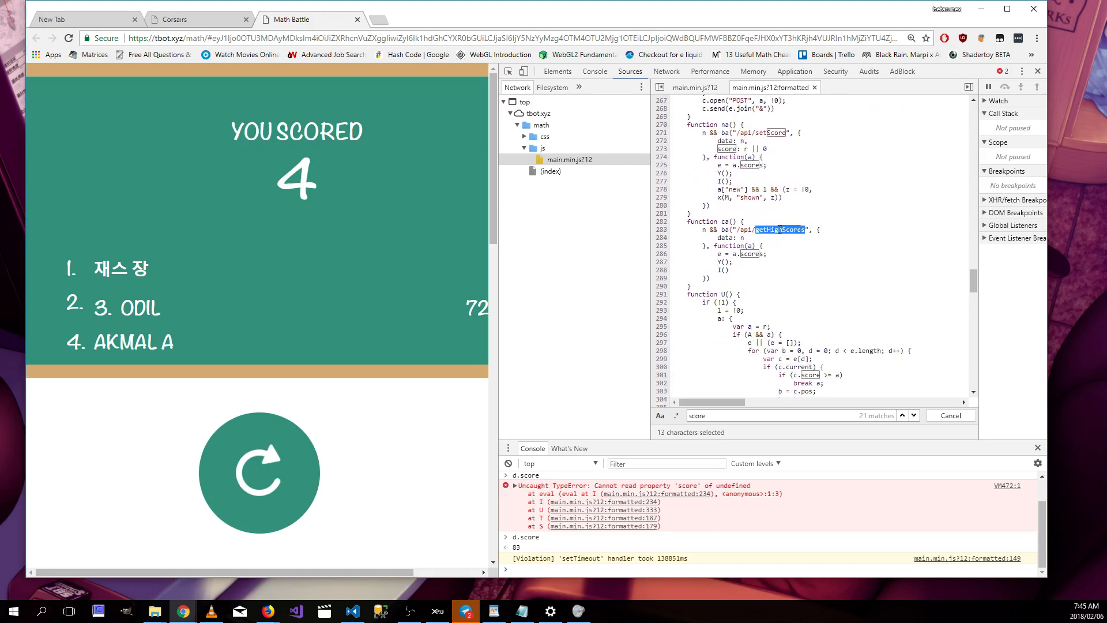
right_click(763, 234)
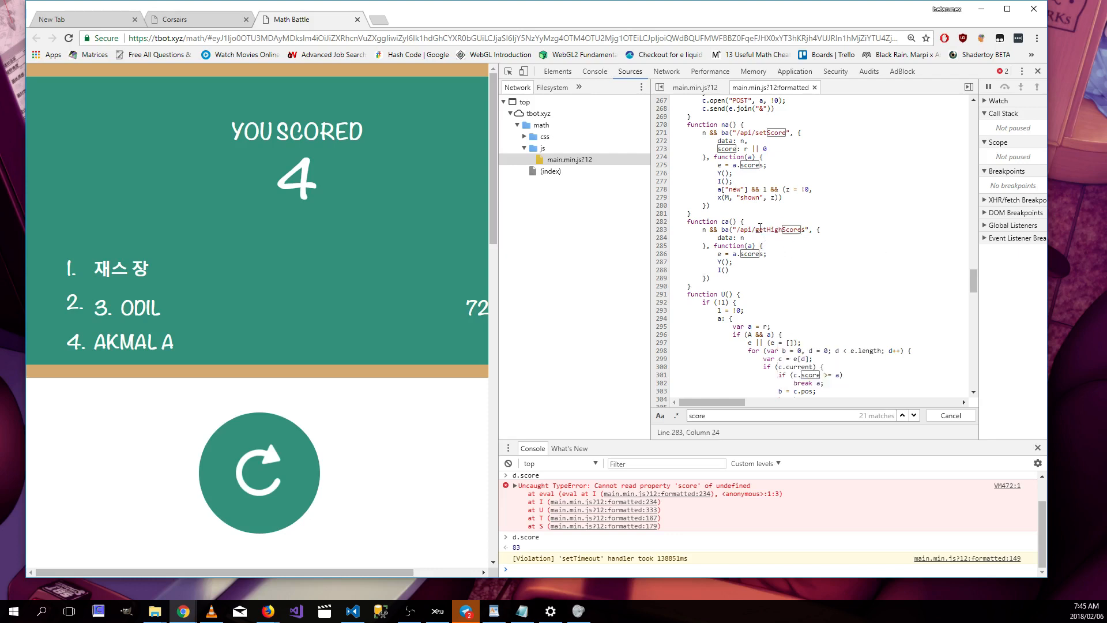
double_click(779, 230)
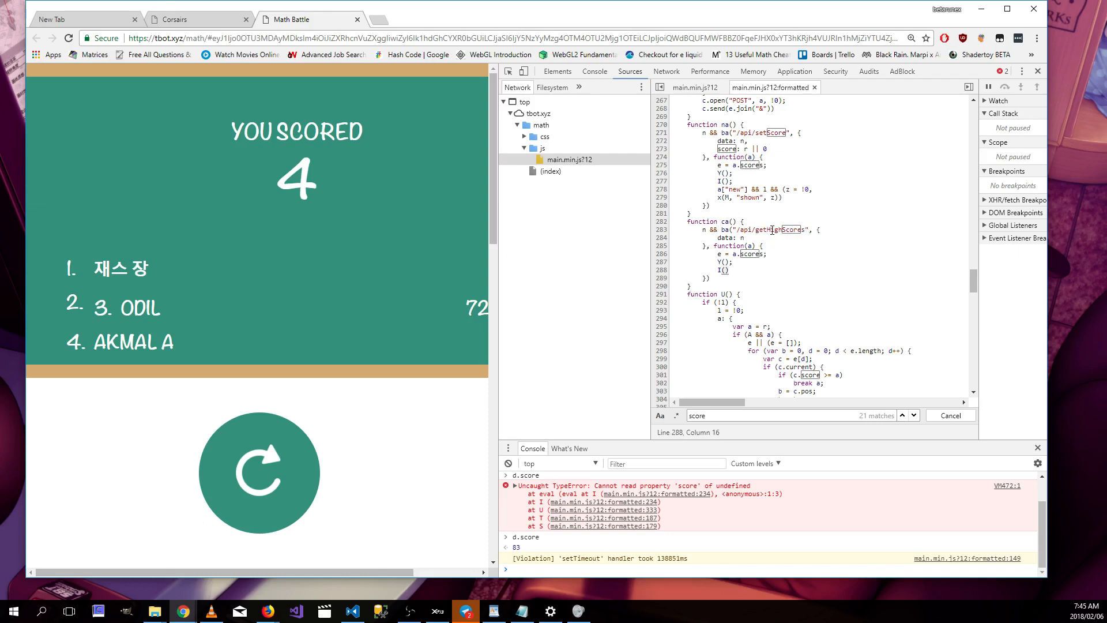
mouse_move(814, 270)
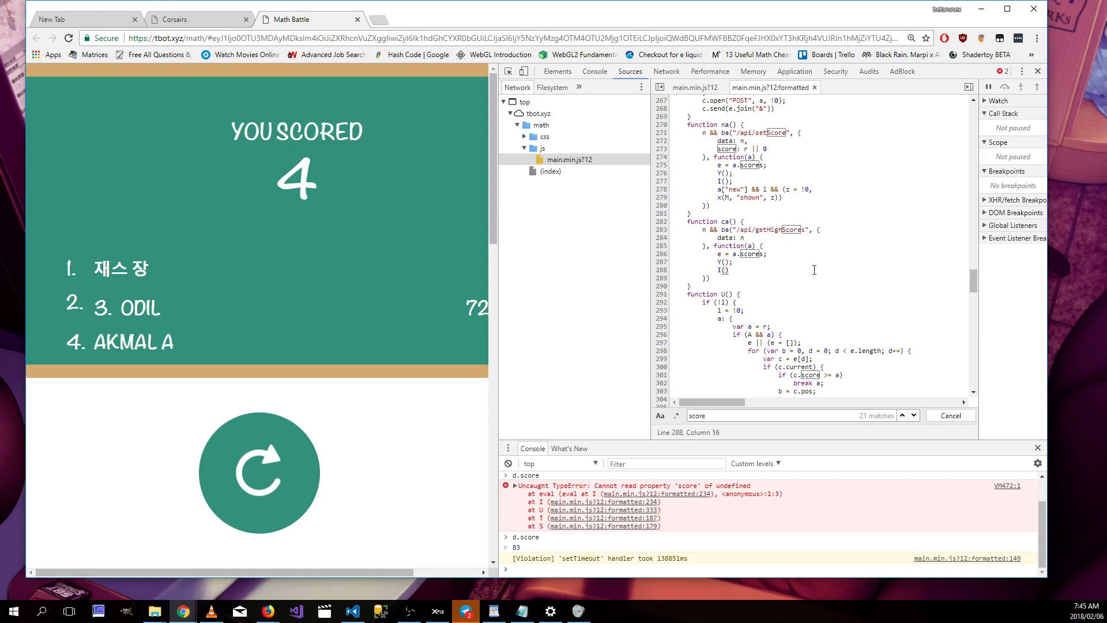
mouse_move(757, 237)
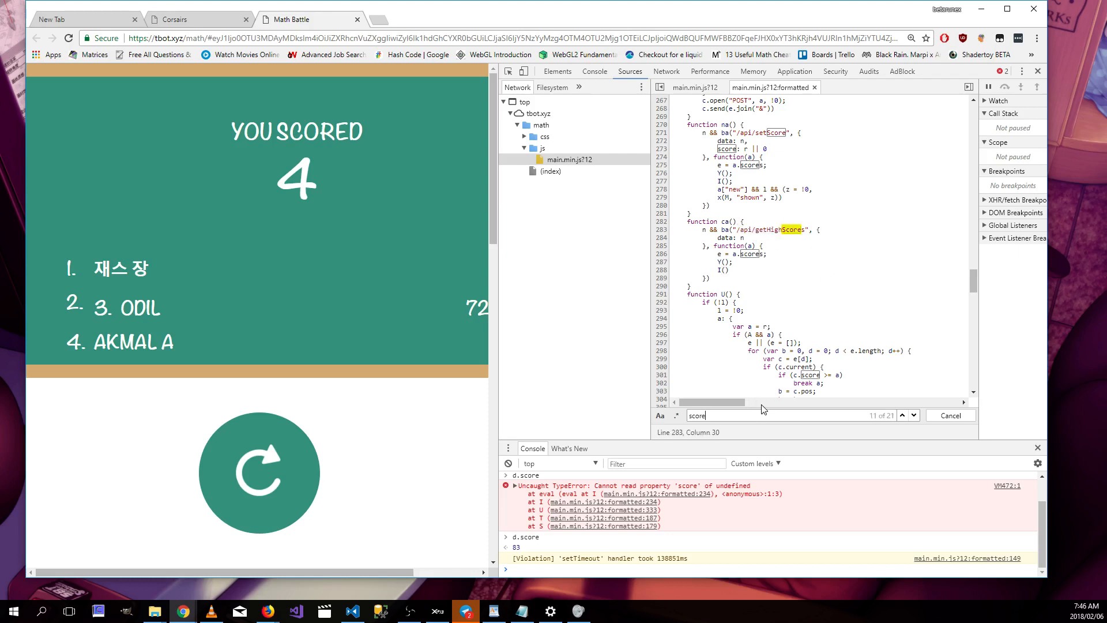
left_click(901, 415)
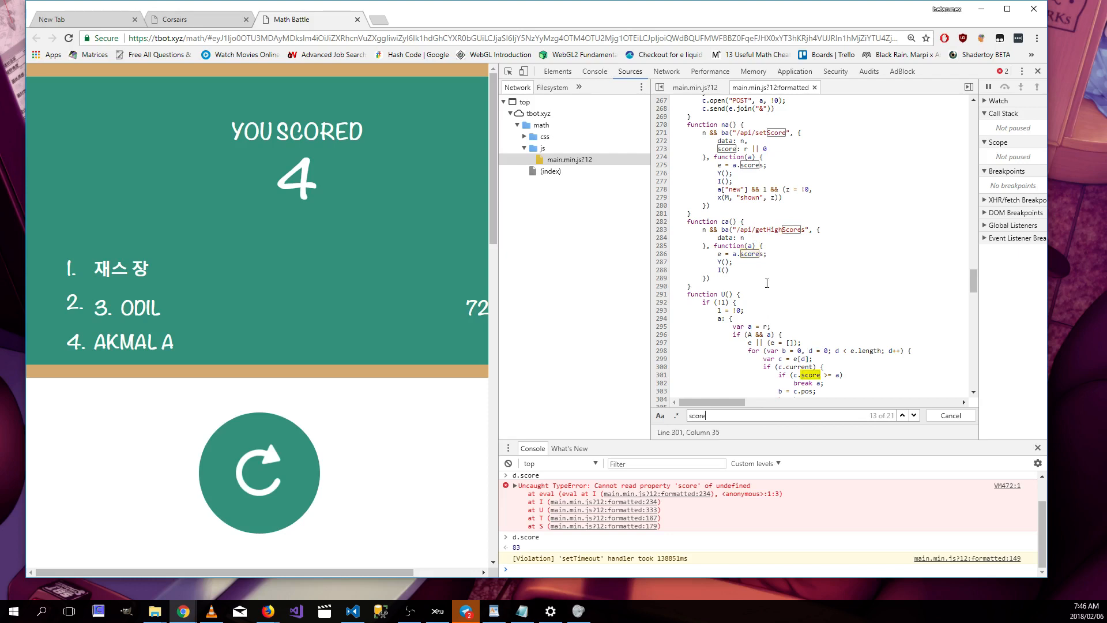
scroll("down", 3)
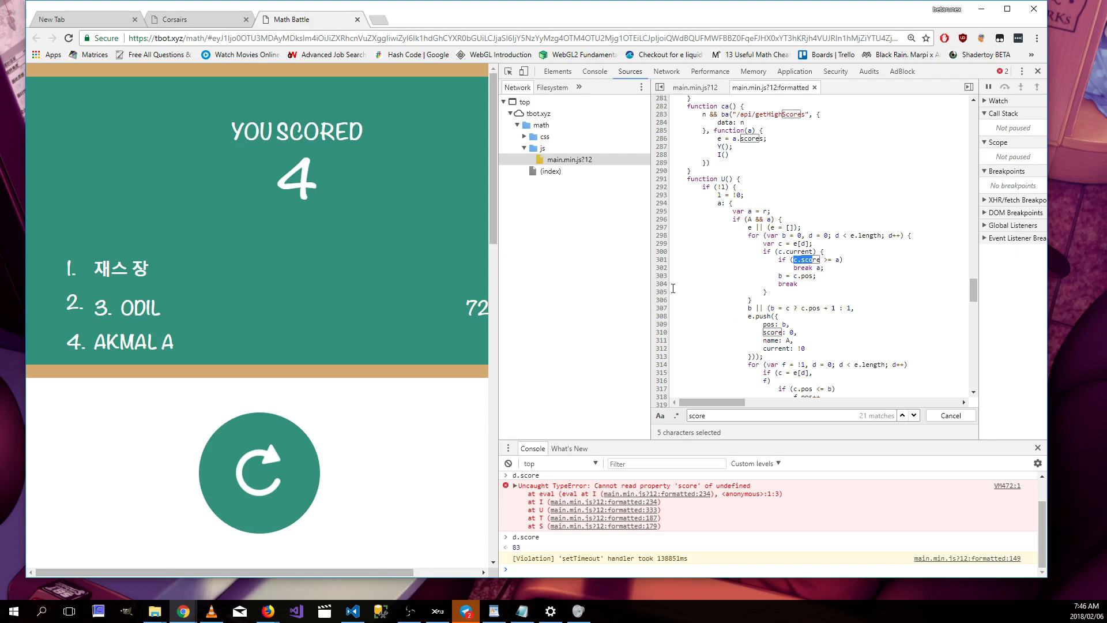
mouse_move(713, 268)
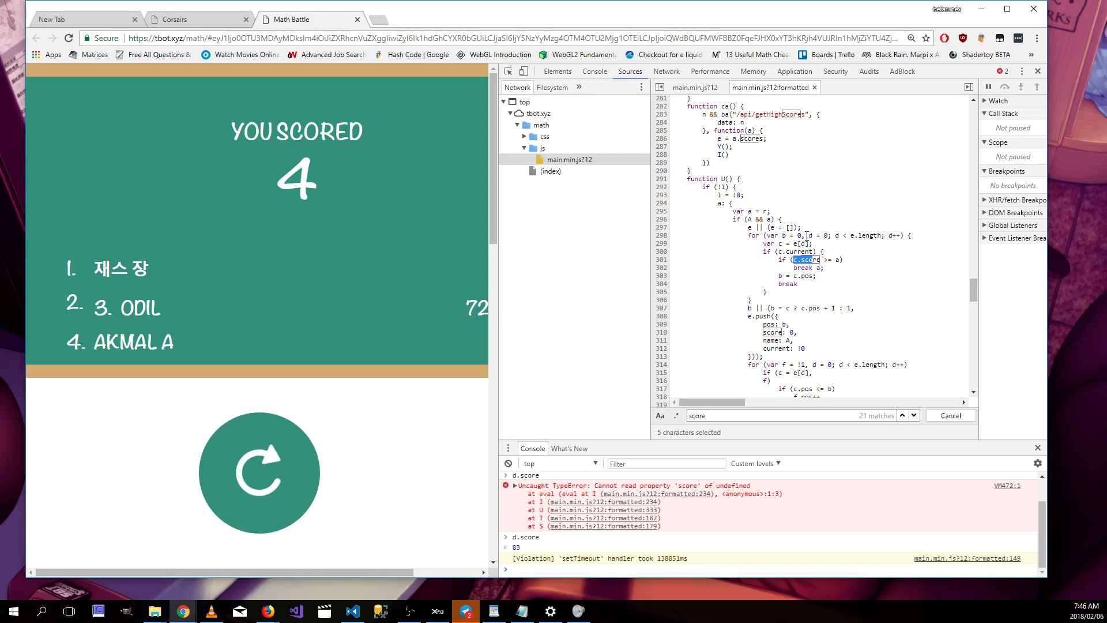
mouse_move(787, 243)
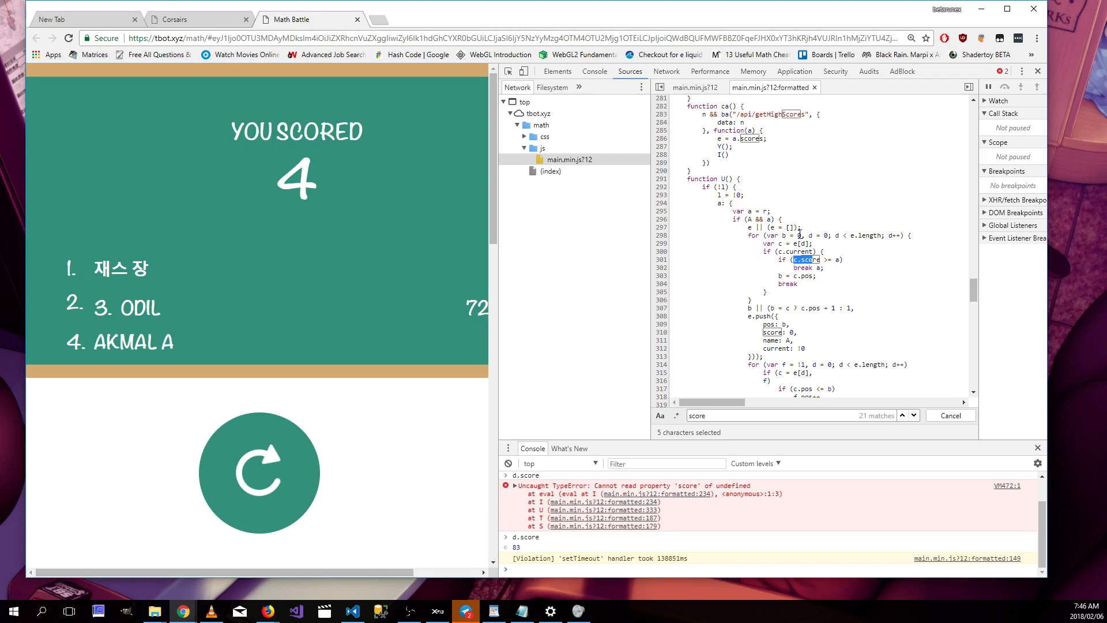
mouse_move(817, 229)
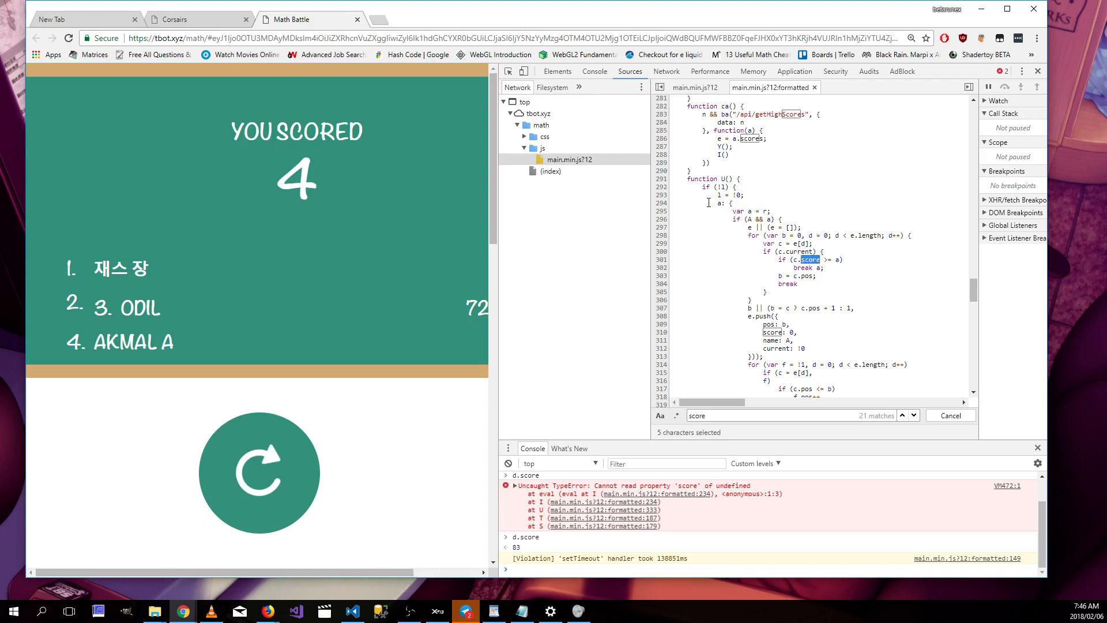
mouse_move(664, 203)
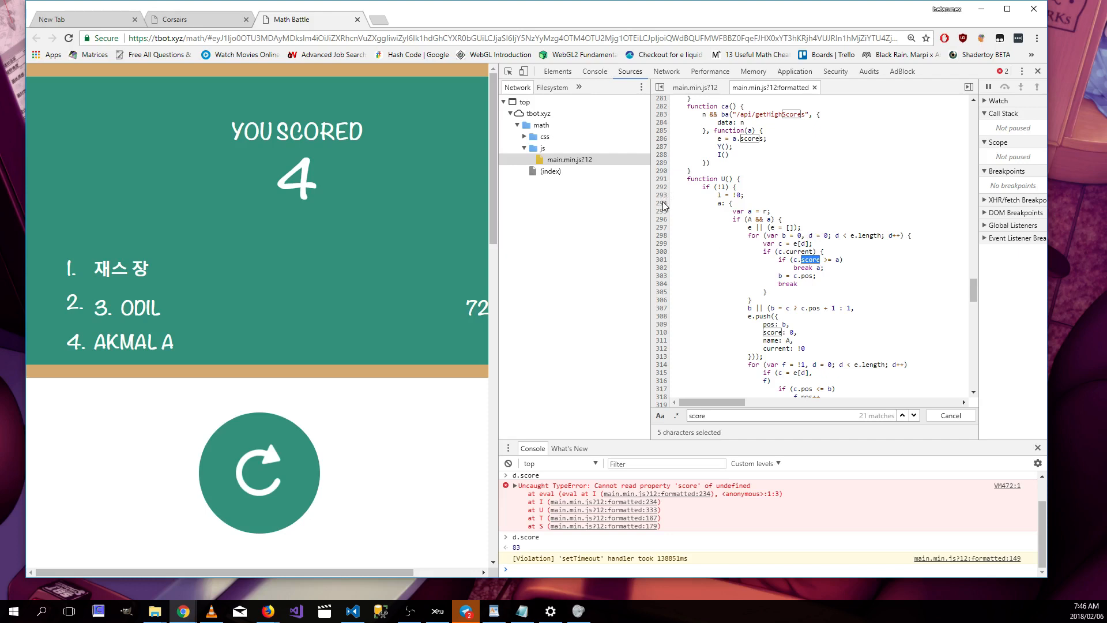
Breakpoint function U, resume, and answer 94 − 22 = 72 to pause at line 295
left_click(661, 219)
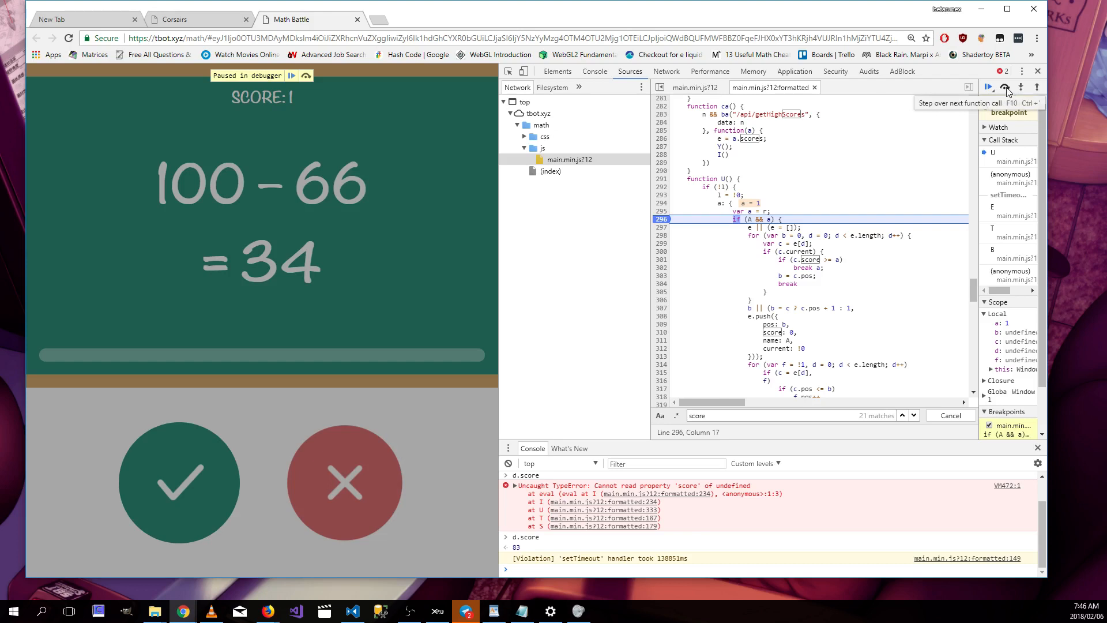
left_click(1006, 87)
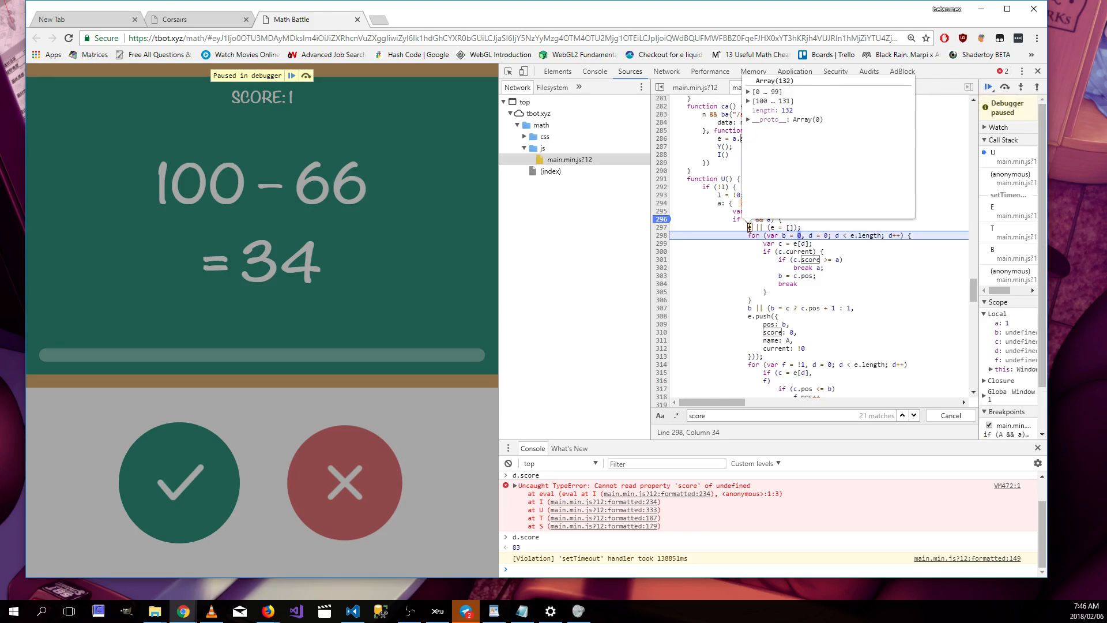
left_click(748, 92)
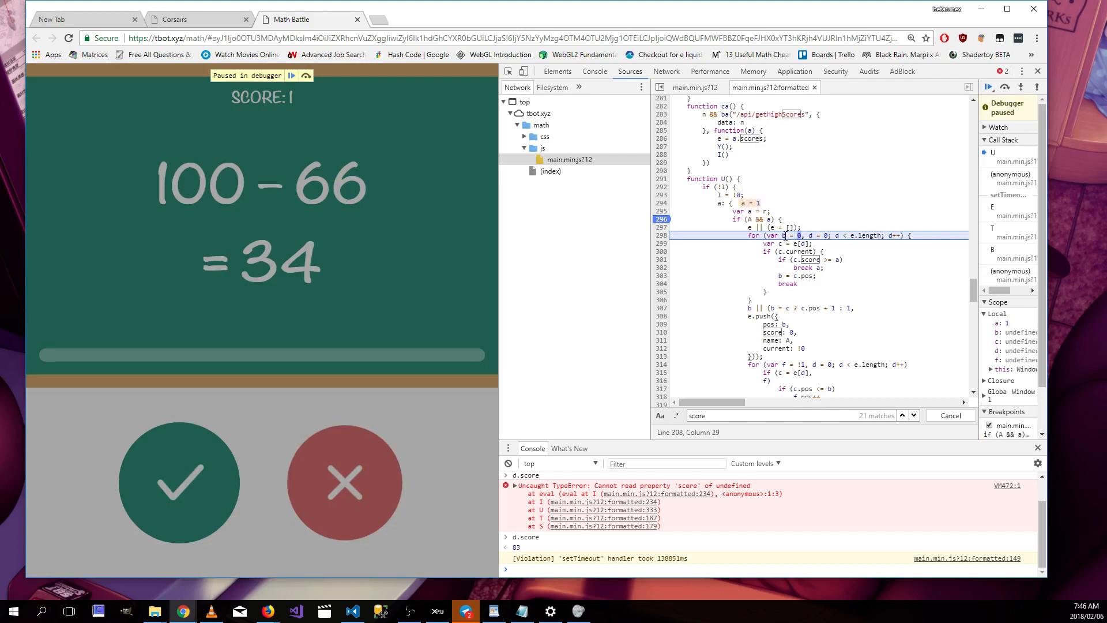
mouse_move(810, 235)
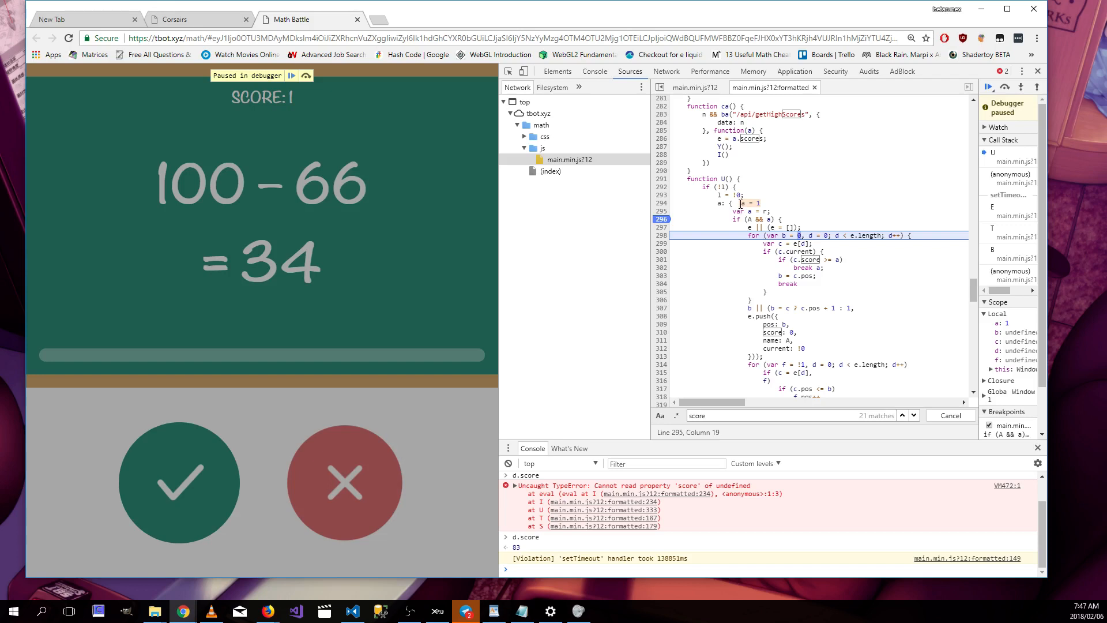
mouse_move(292, 104)
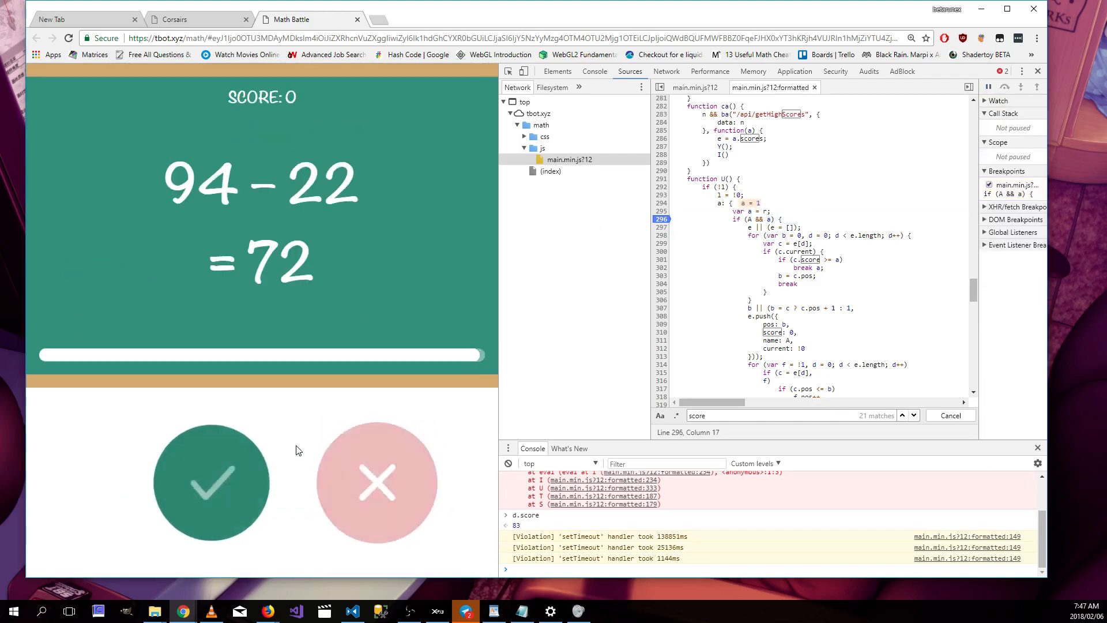
left_click(209, 492)
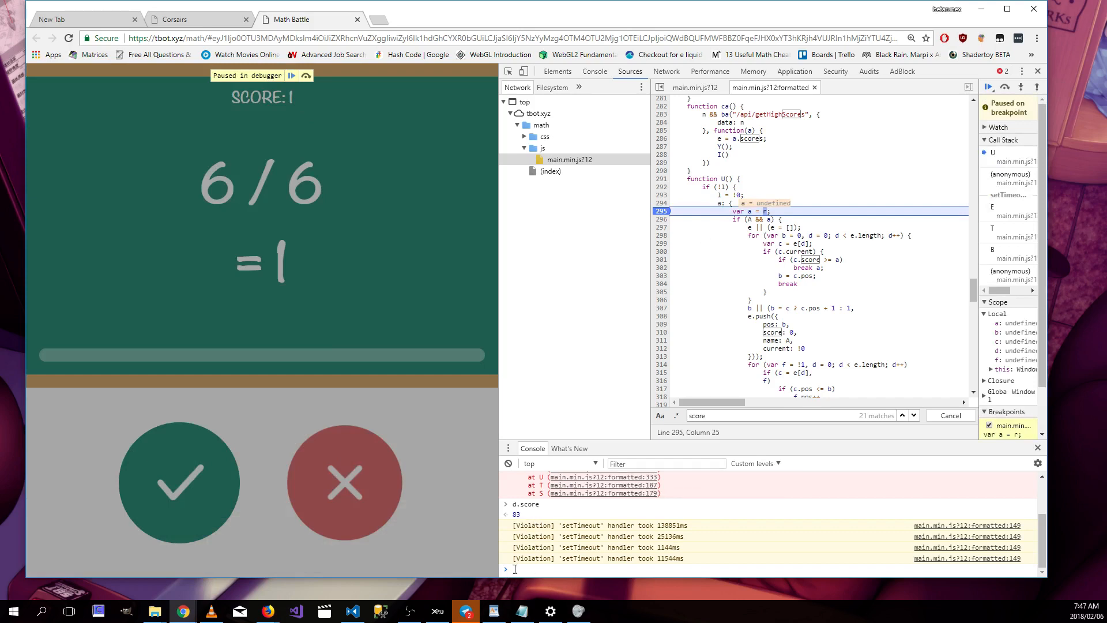
mouse_move(764, 211)
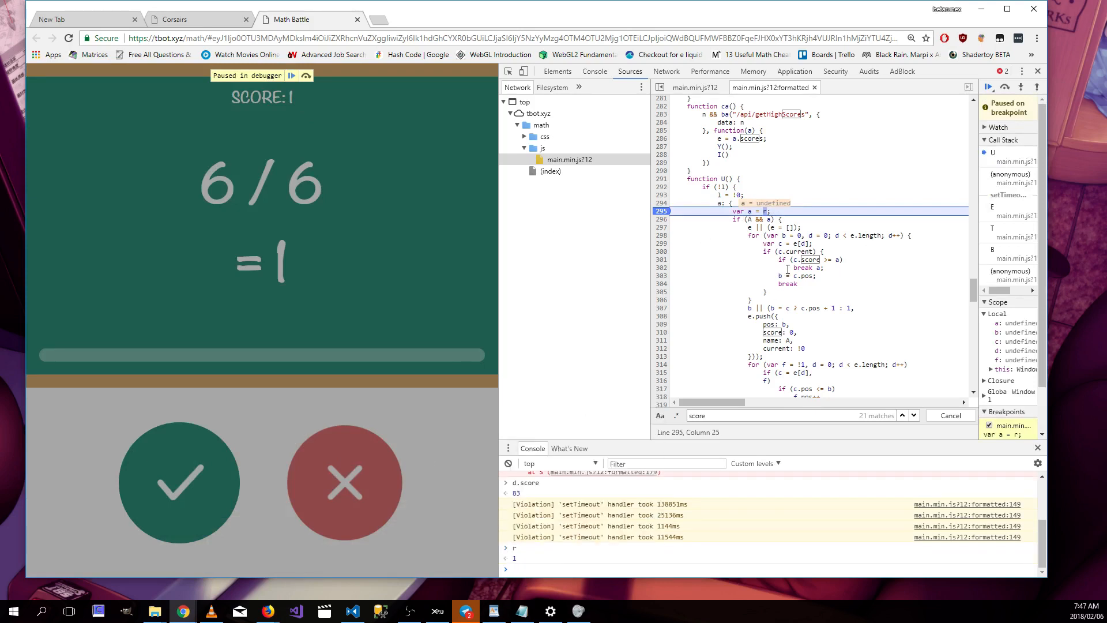
Assign r = 87 in the Console while the script is paused
type("r =")
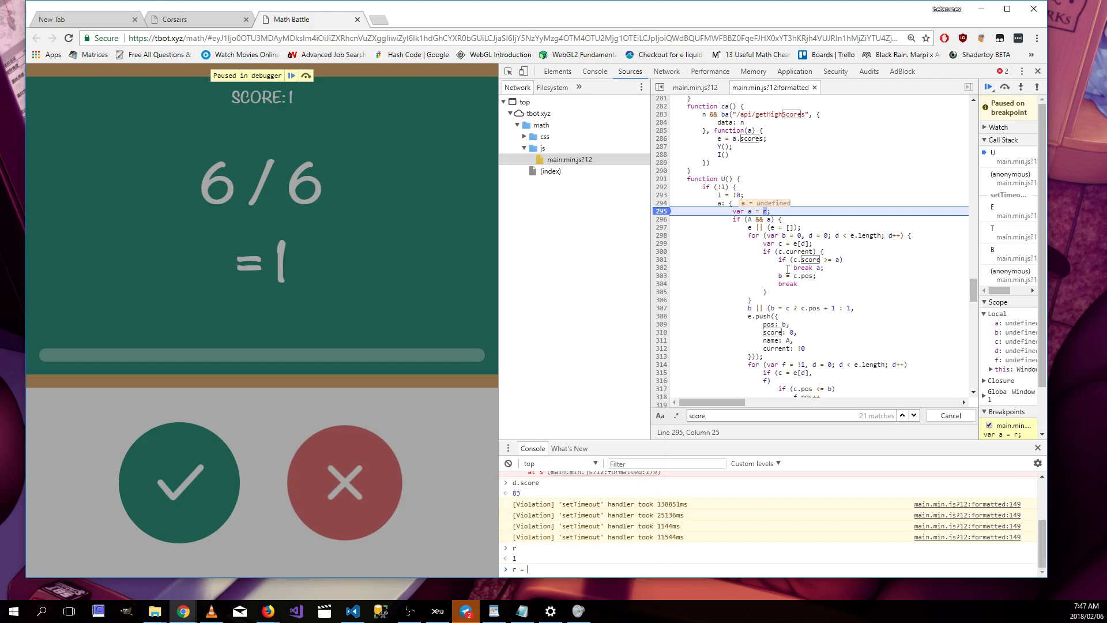
type("87")
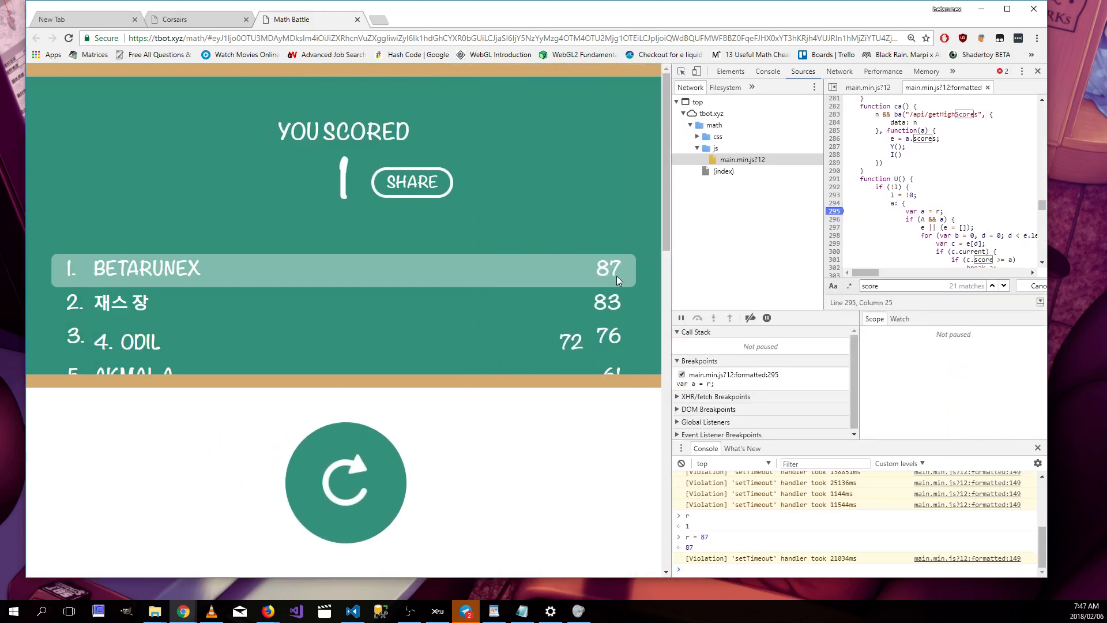
Replay a Math Battle round and remove the breakpoint, keeping BETARUNEX first at 87
scroll("down", 3)
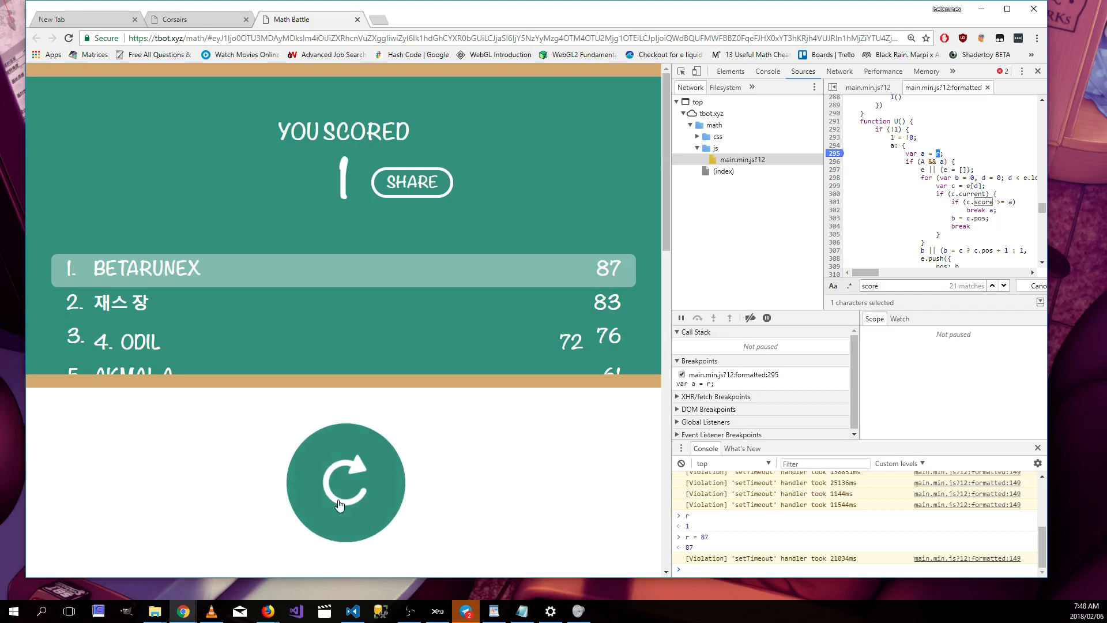
left_click(344, 482)
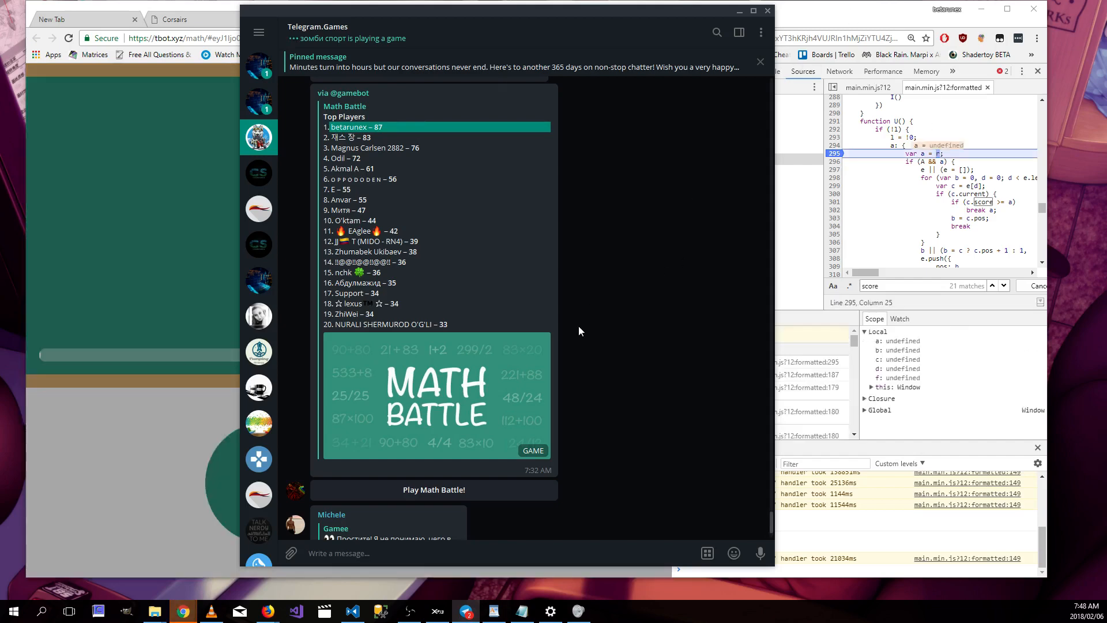
left_click(433, 489)
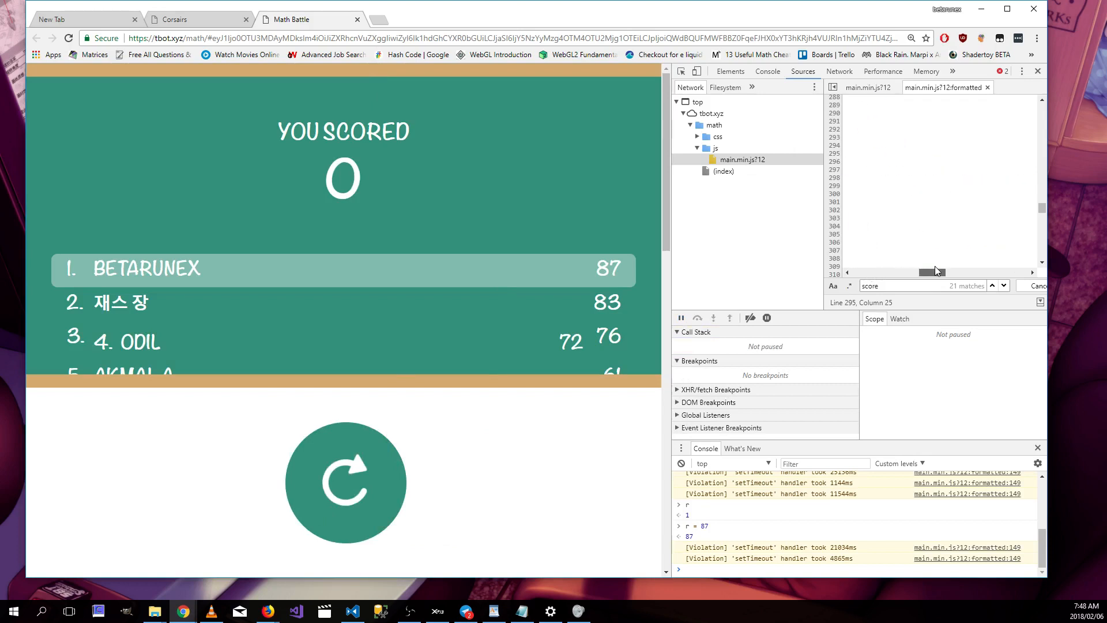
scroll("down", 3)
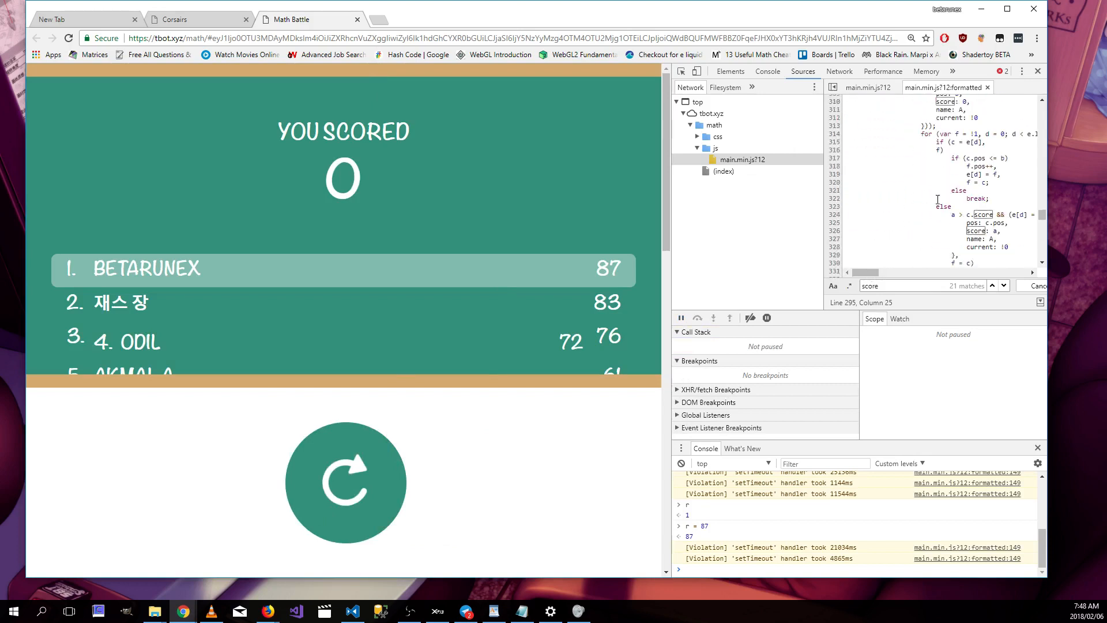